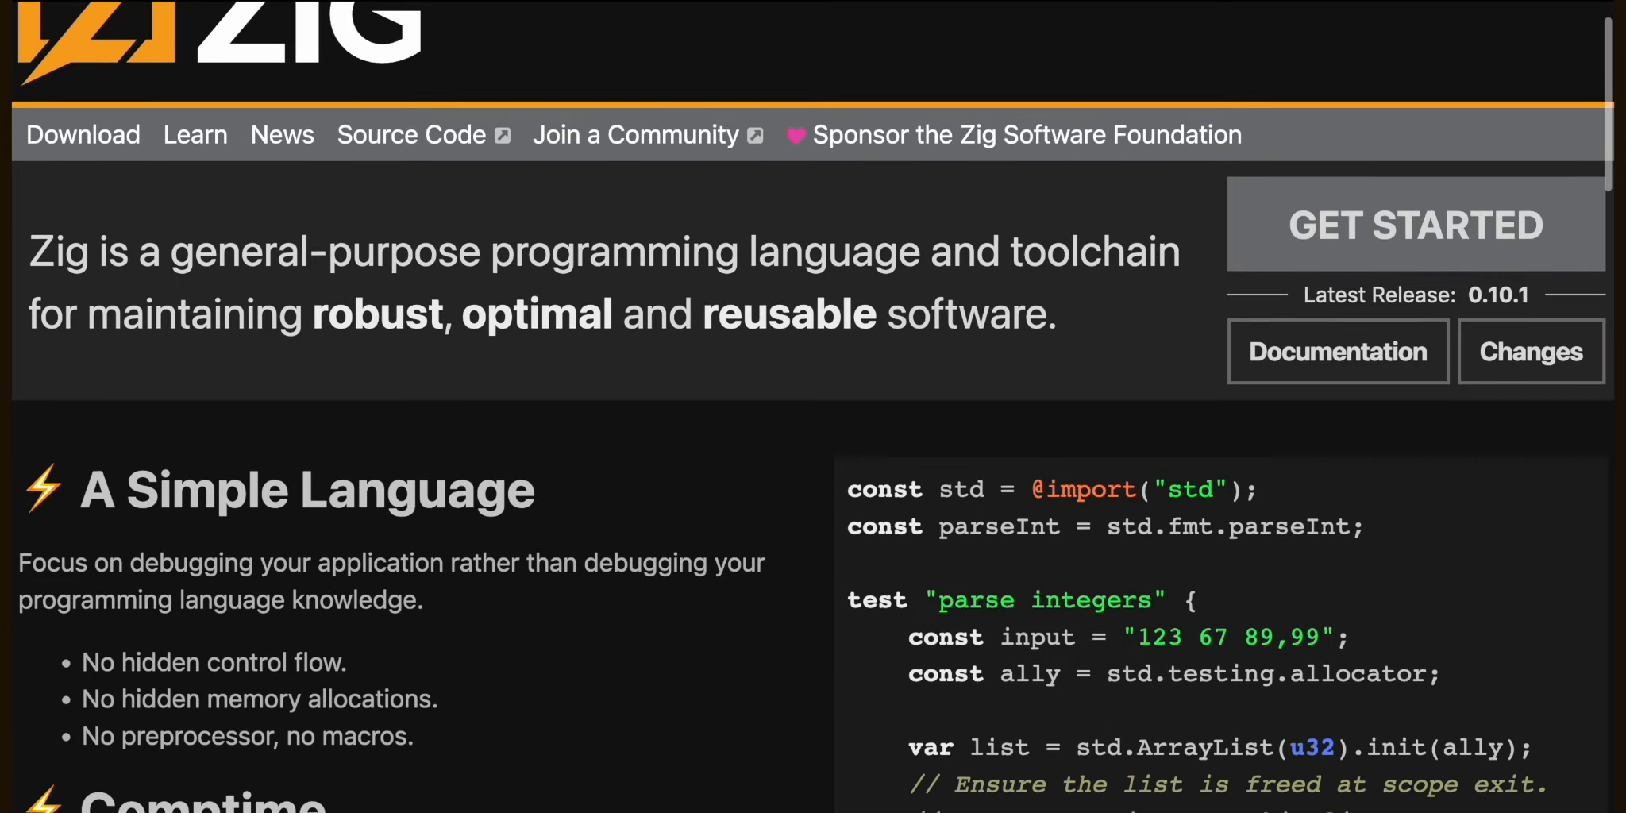
pyautogui.scroll(-3)
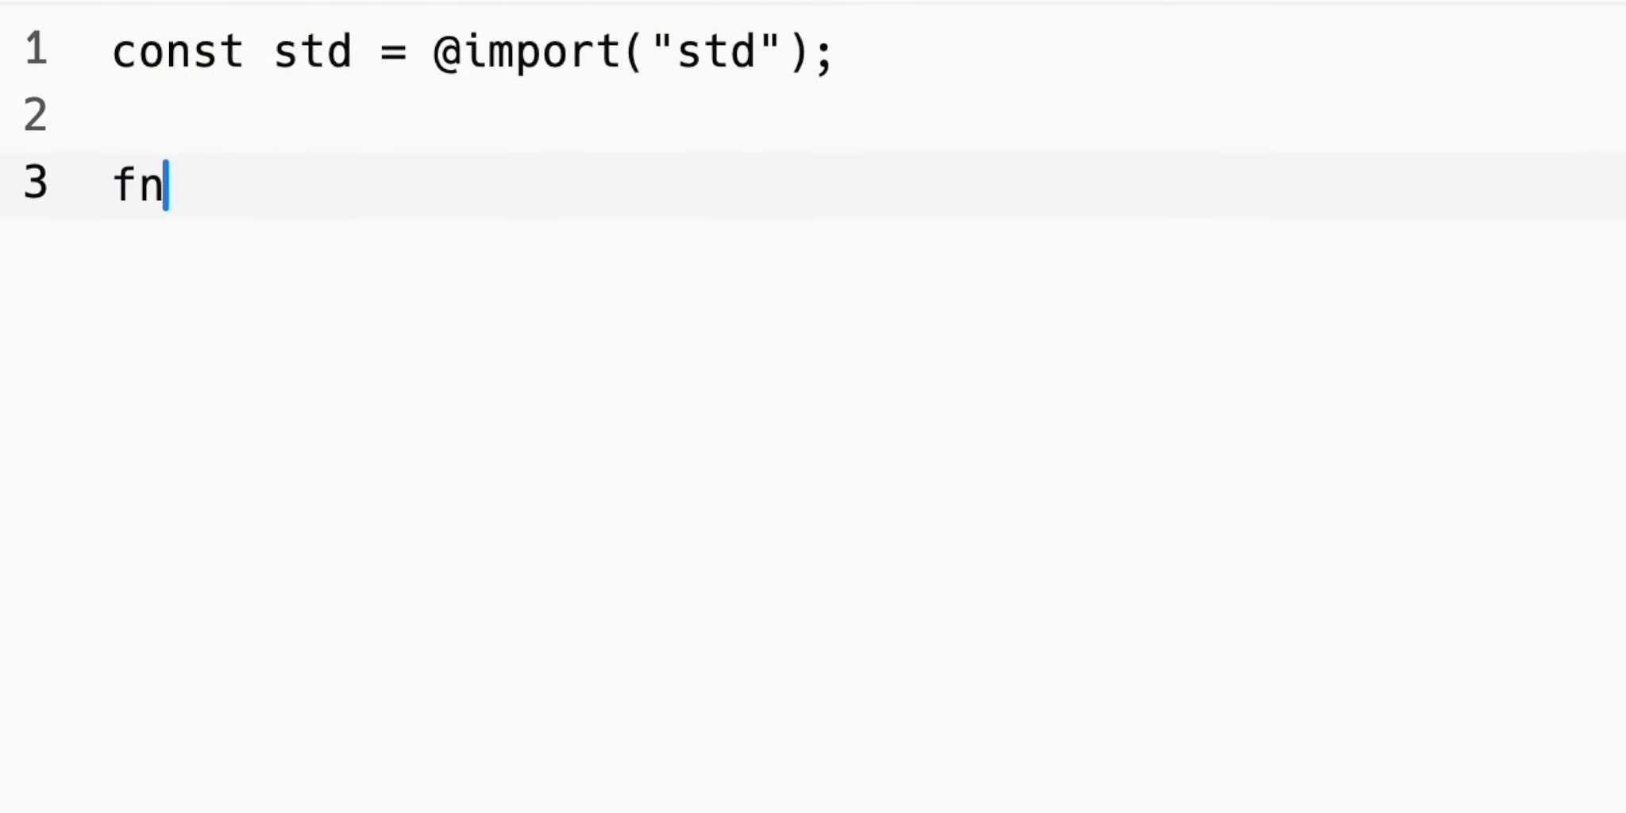
pyautogui.write('ask_user() !i64 {')
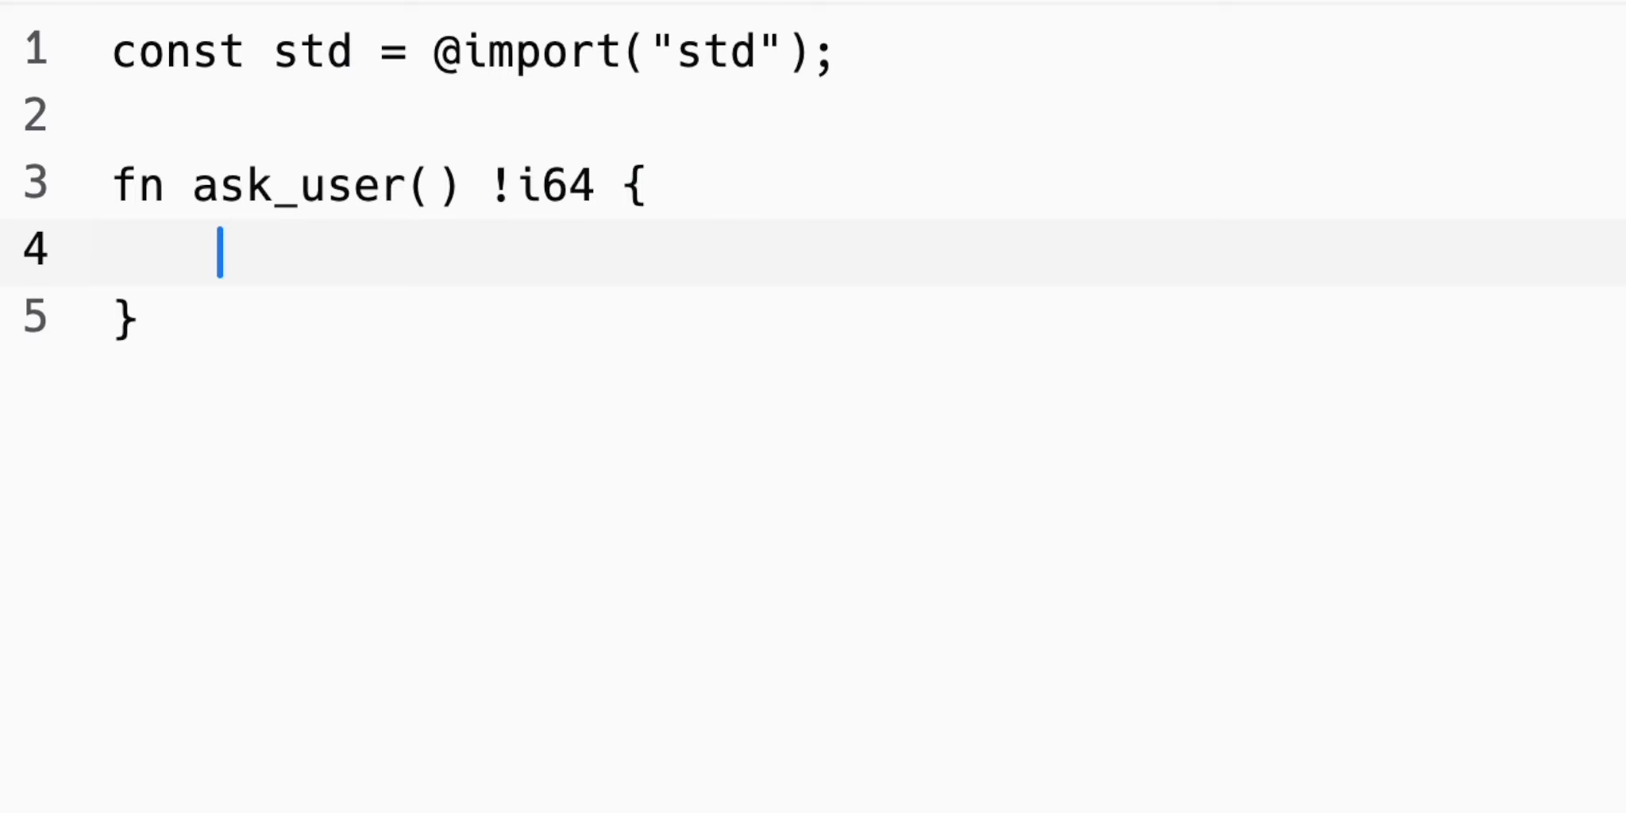
pyautogui.write('co')
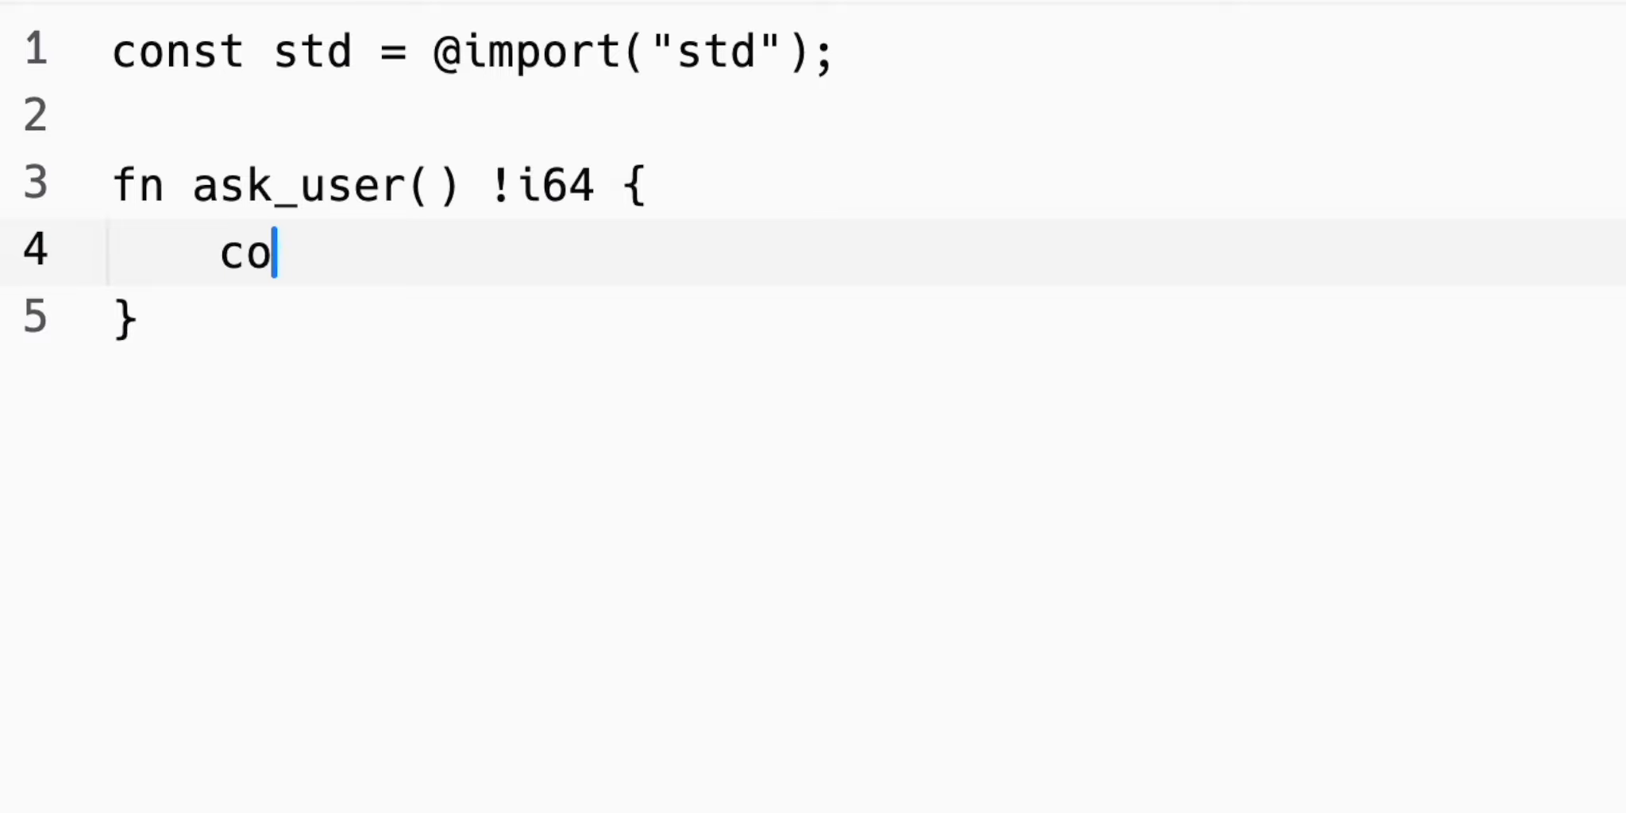
pyautogui.write('nst stdin = std.io.g')
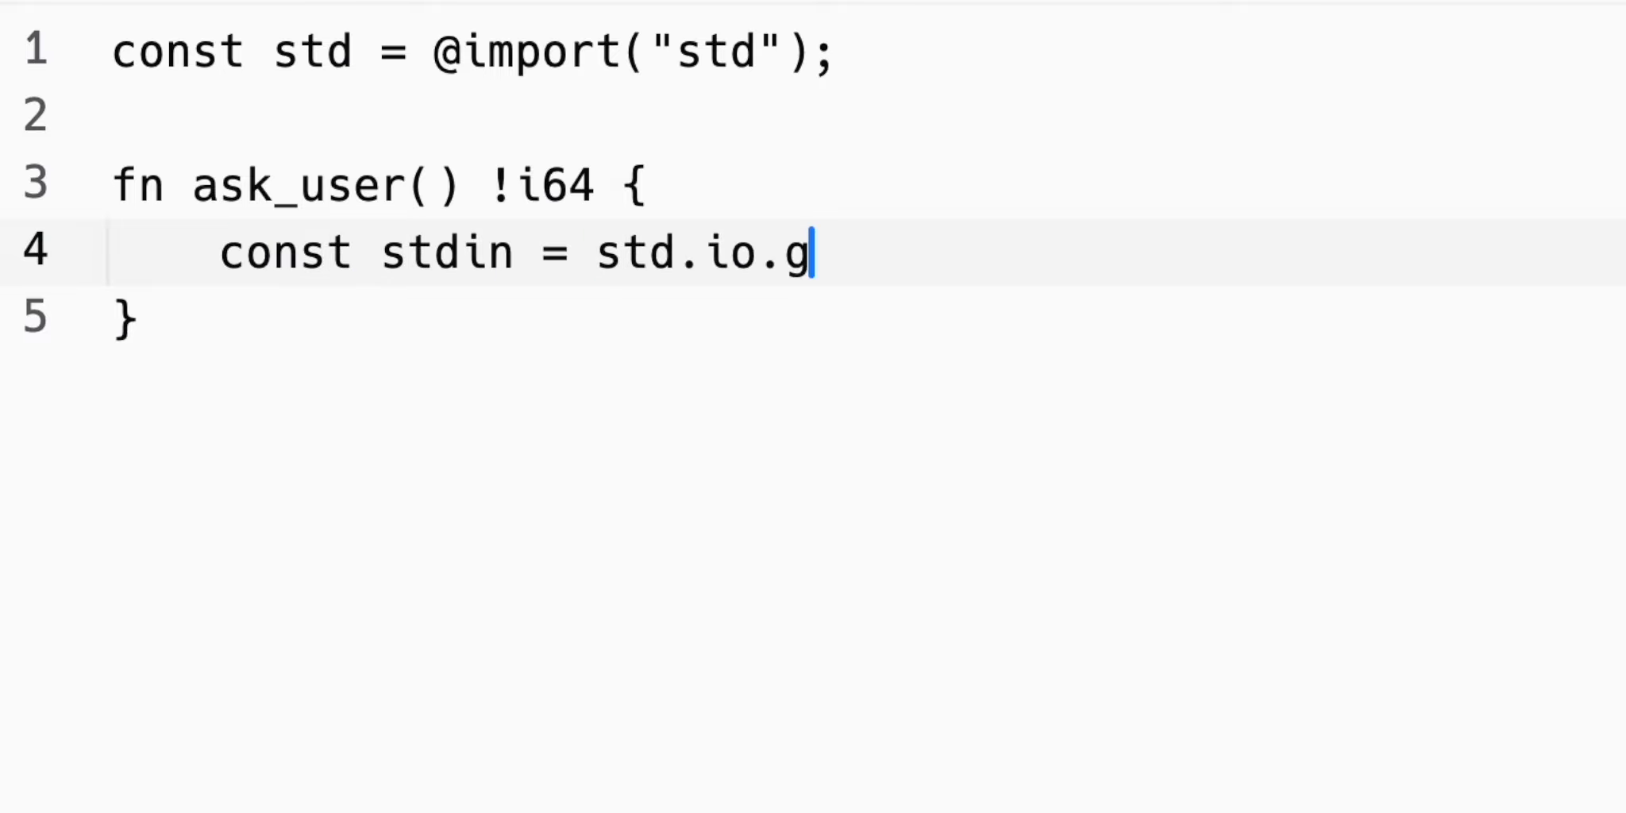
pyautogui.write('etStdIn().reader();')
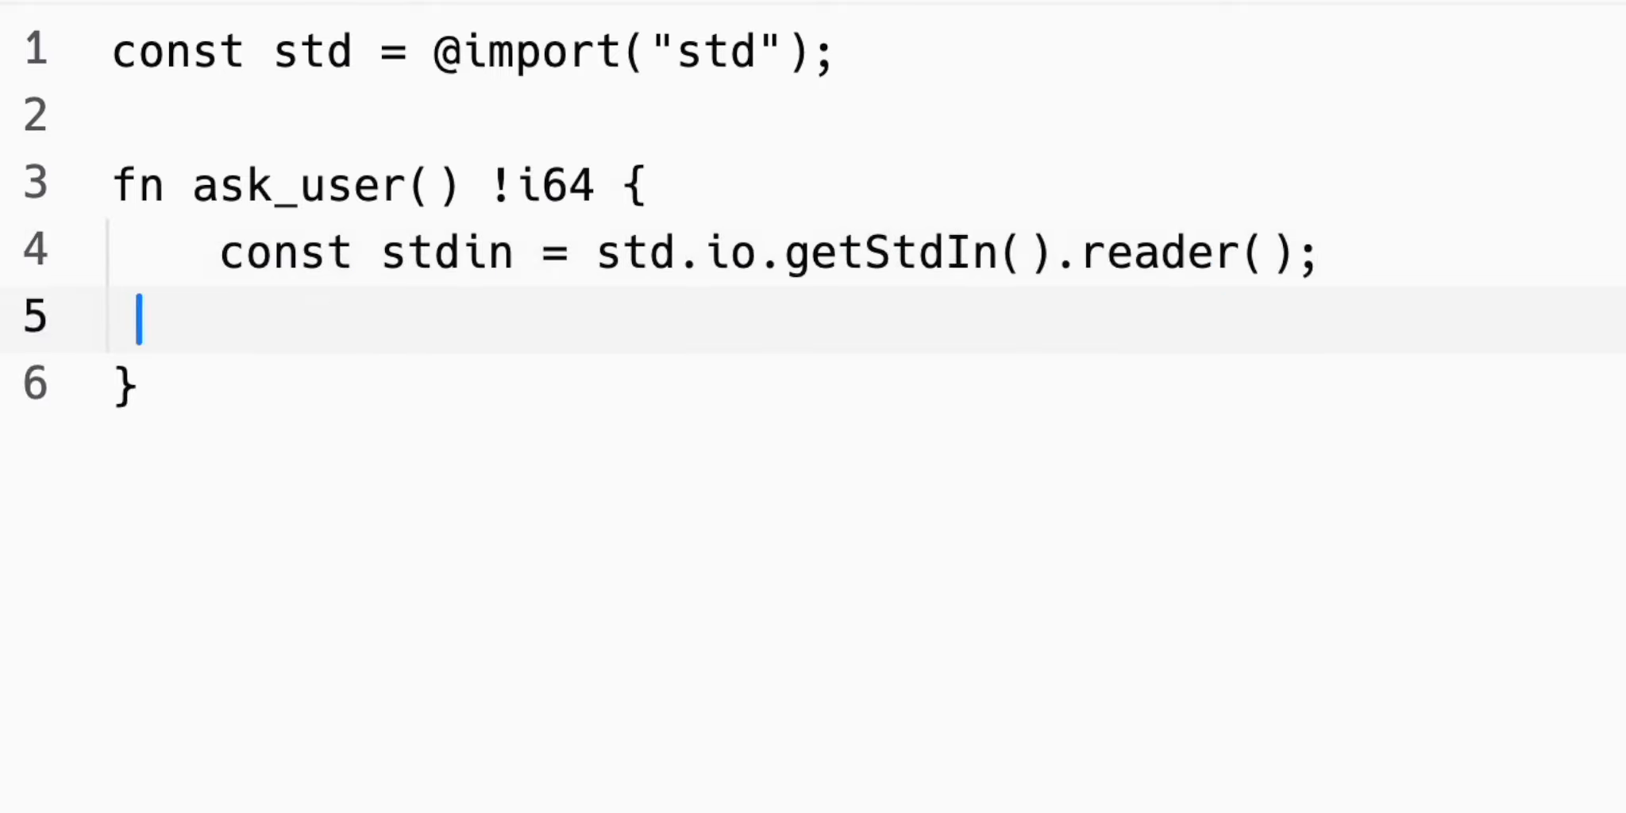
pyautogui.write('const stdout = std')
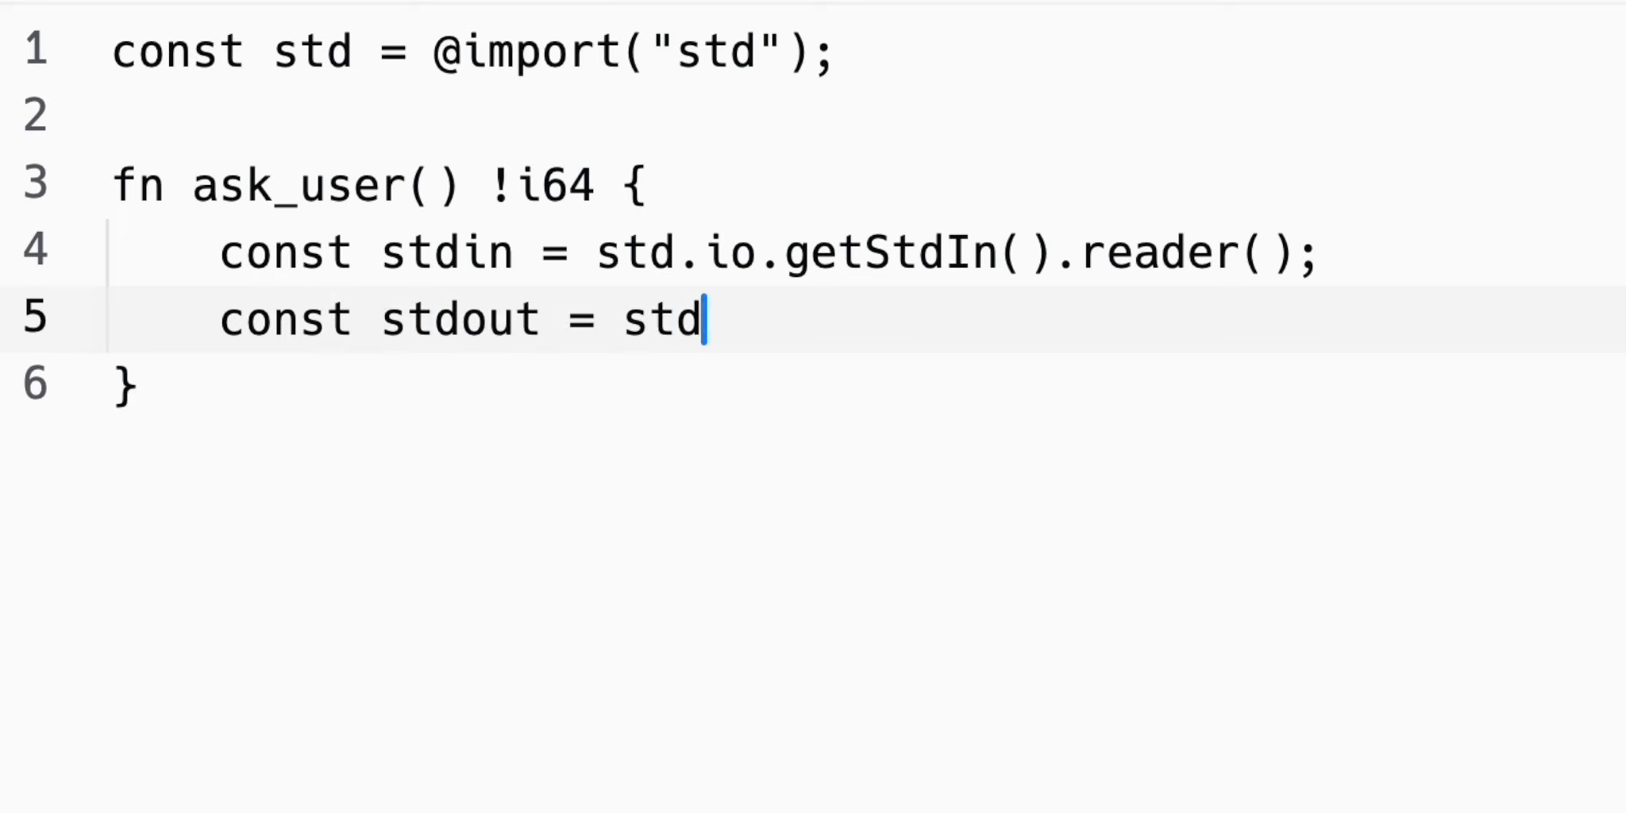
pyautogui.write('.io.getStdOut().writer();')
pyautogui.write('var buf: [1')
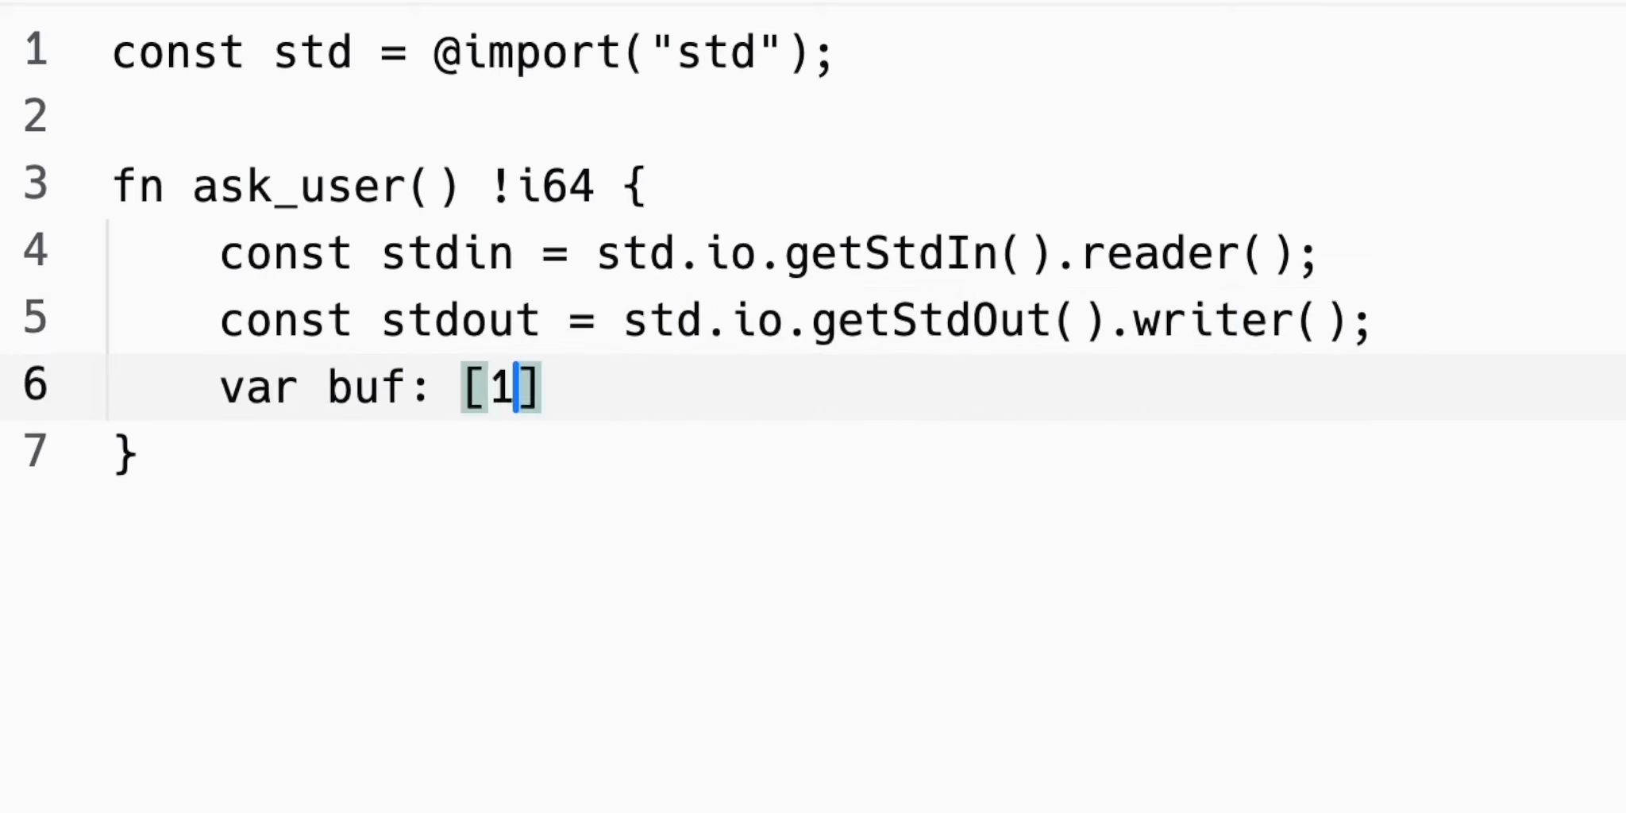
pyautogui.write('0]u8 = undefine')
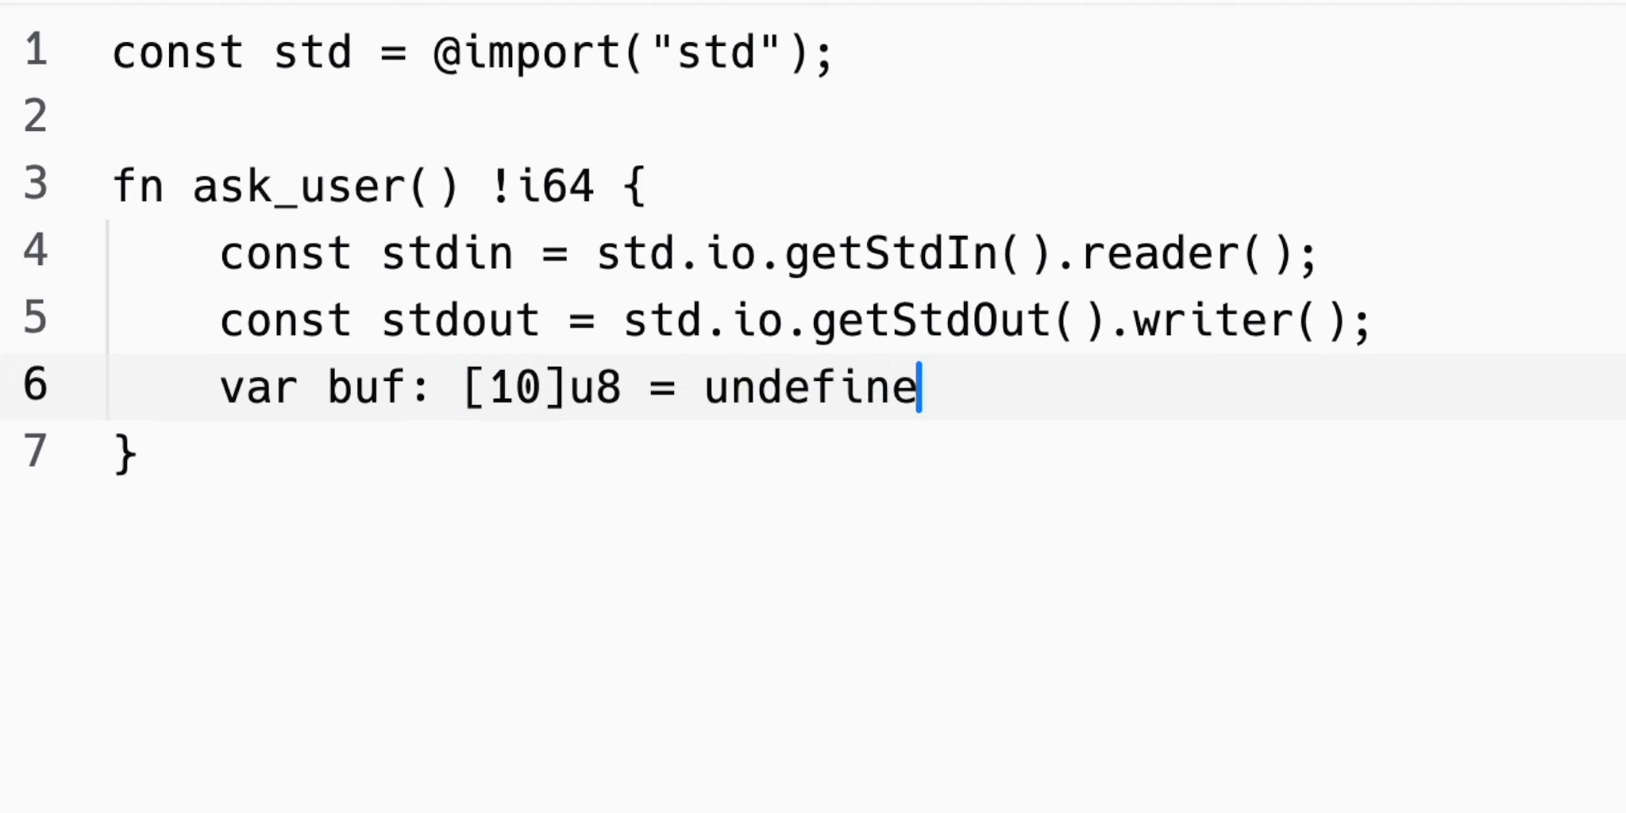
pyautogui.write('d;')
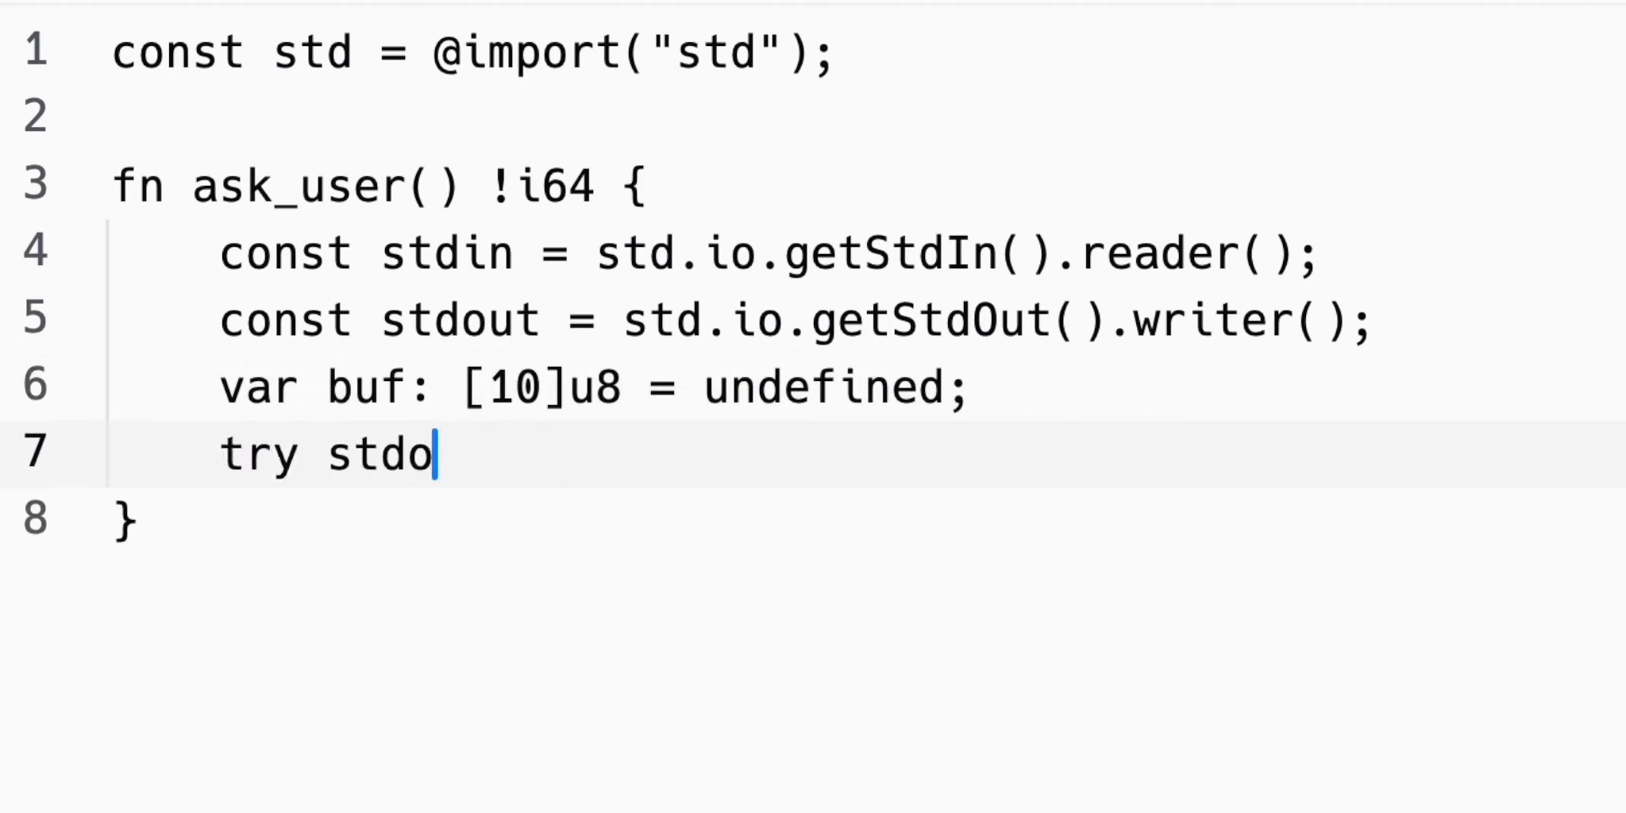
pyautogui.write('ut.print("Guess")')
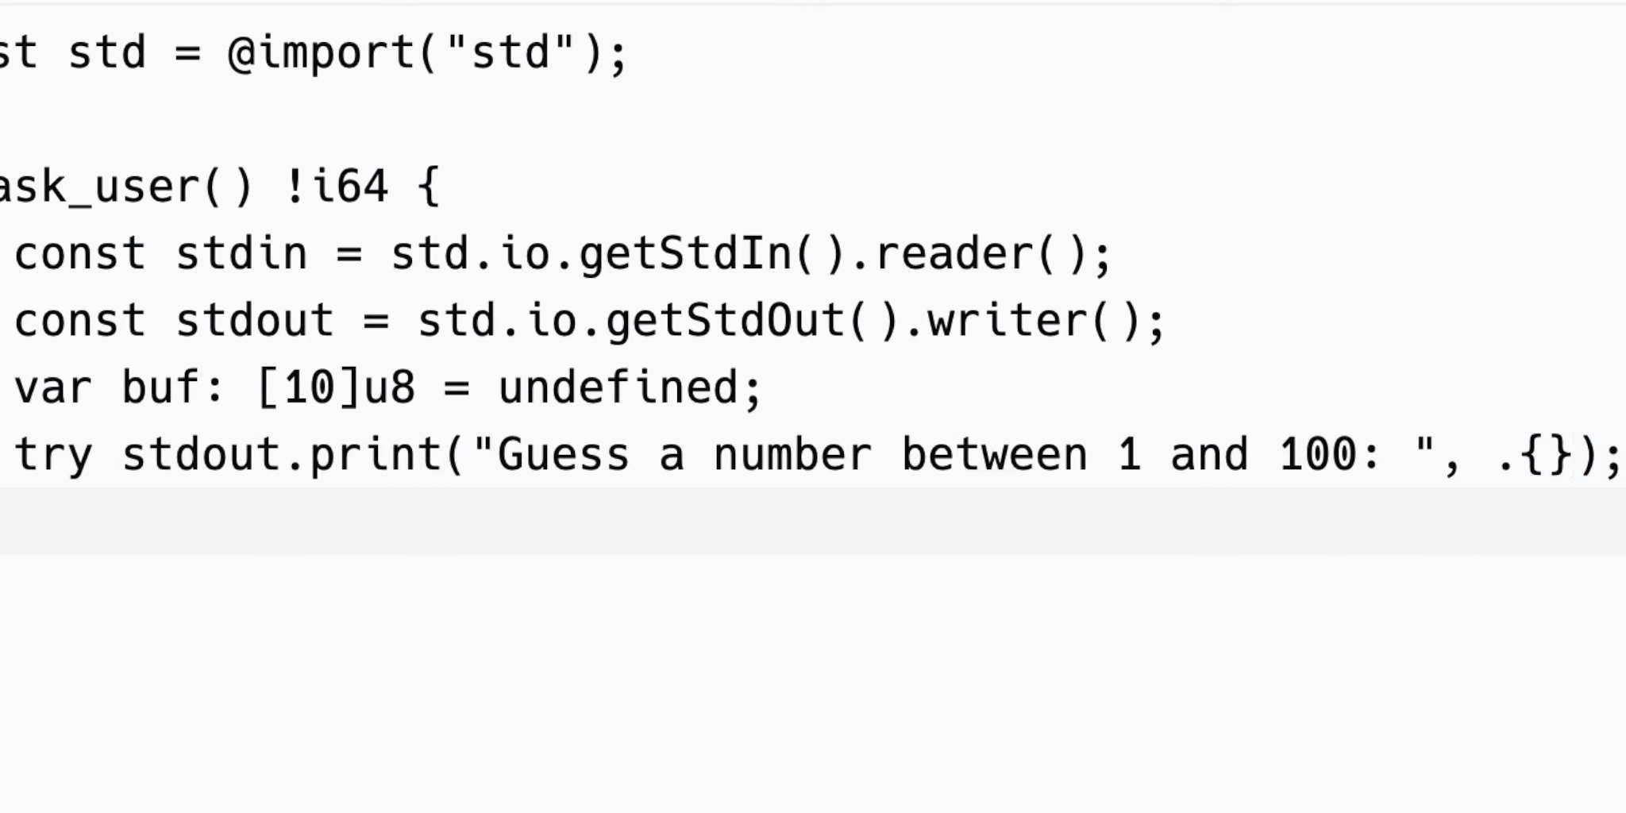
pyautogui.write('if')
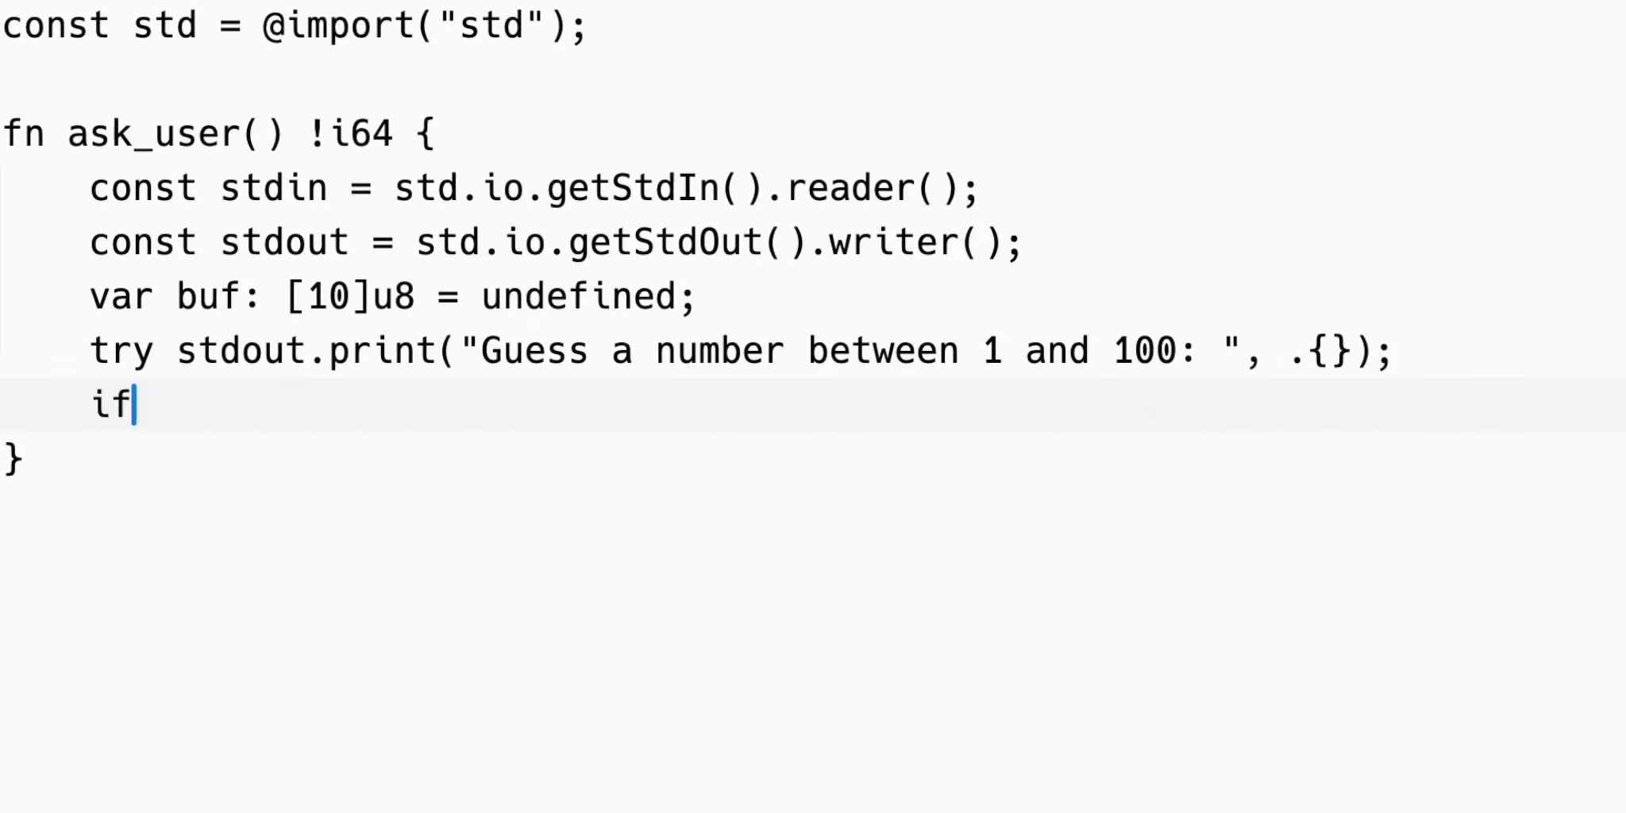
pyautogui.write('(try stdin.readUnt')
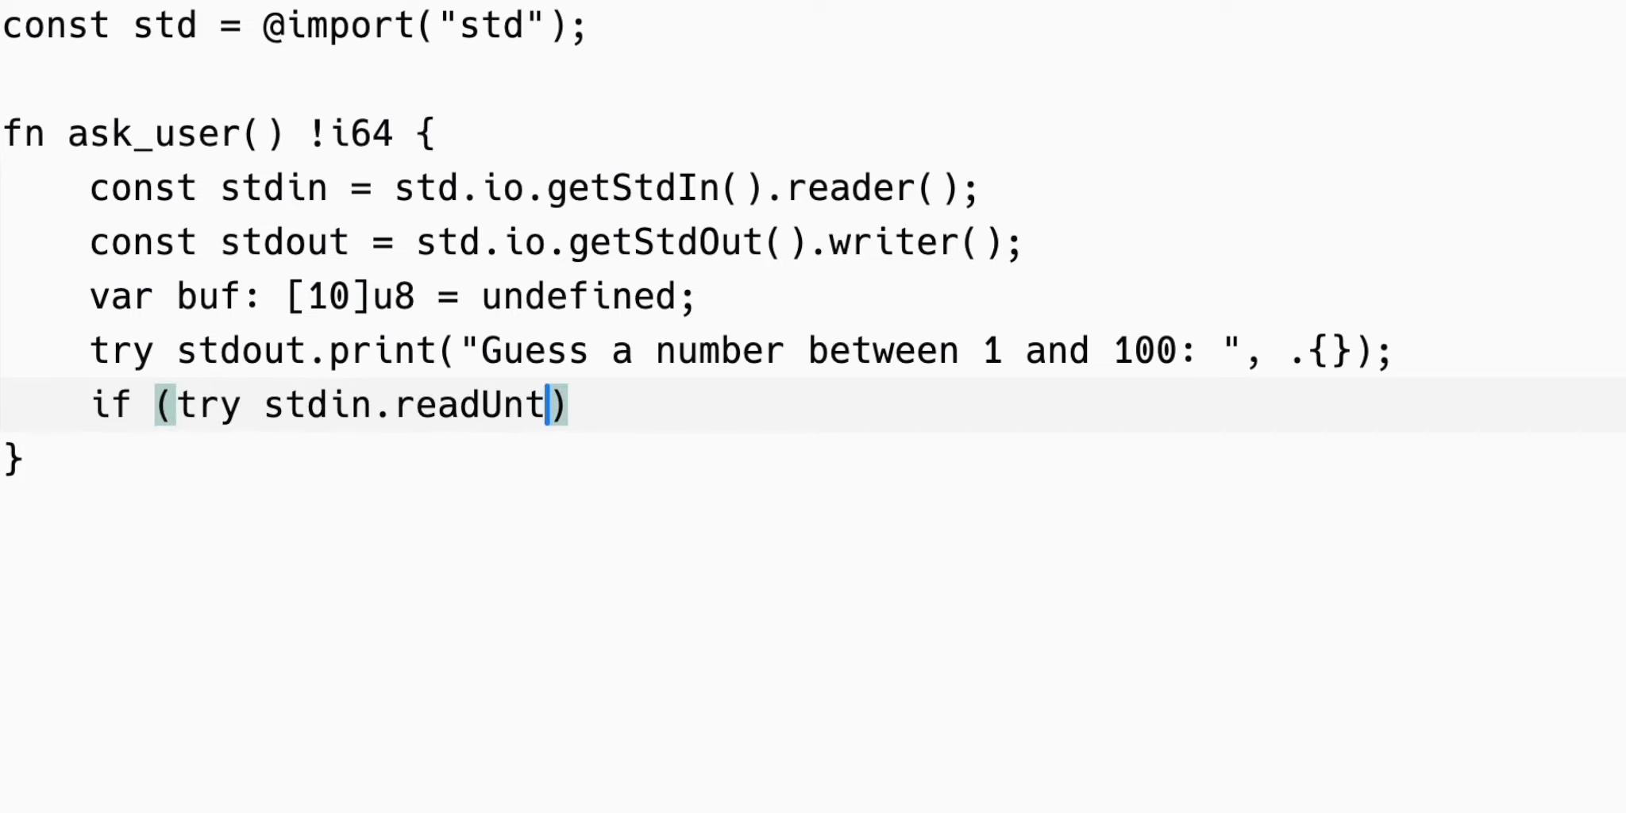
pyautogui.write('ilDelimiterOrEof(bu')
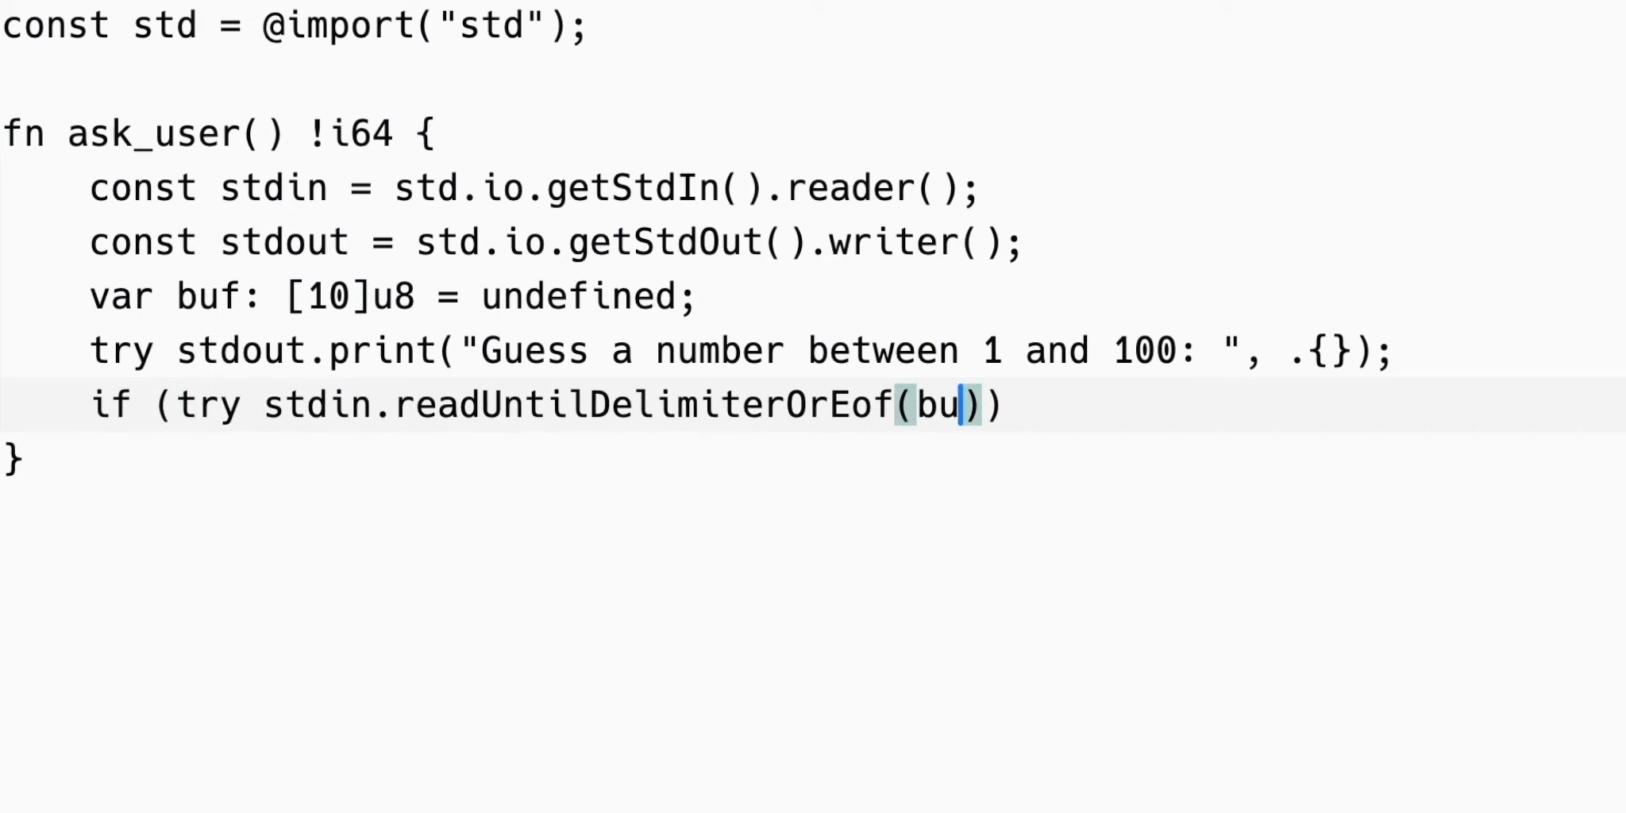
pyautogui.write("f[0..], '\\n')) |user_input| {")
pyautogui.write('return s')
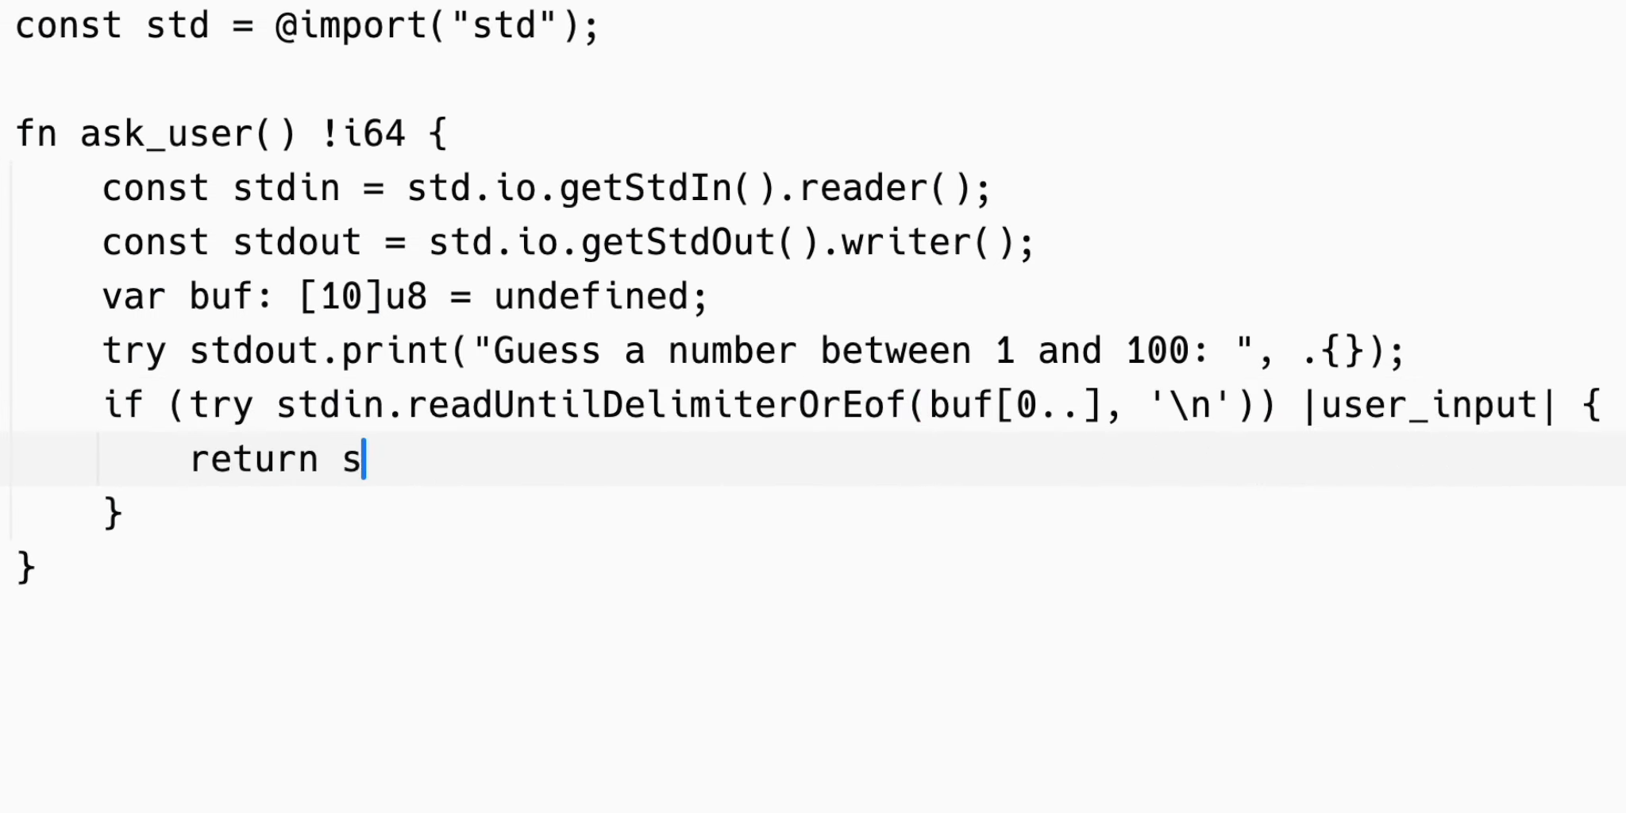
pyautogui.write('td.fmt.parseInt(i64)')
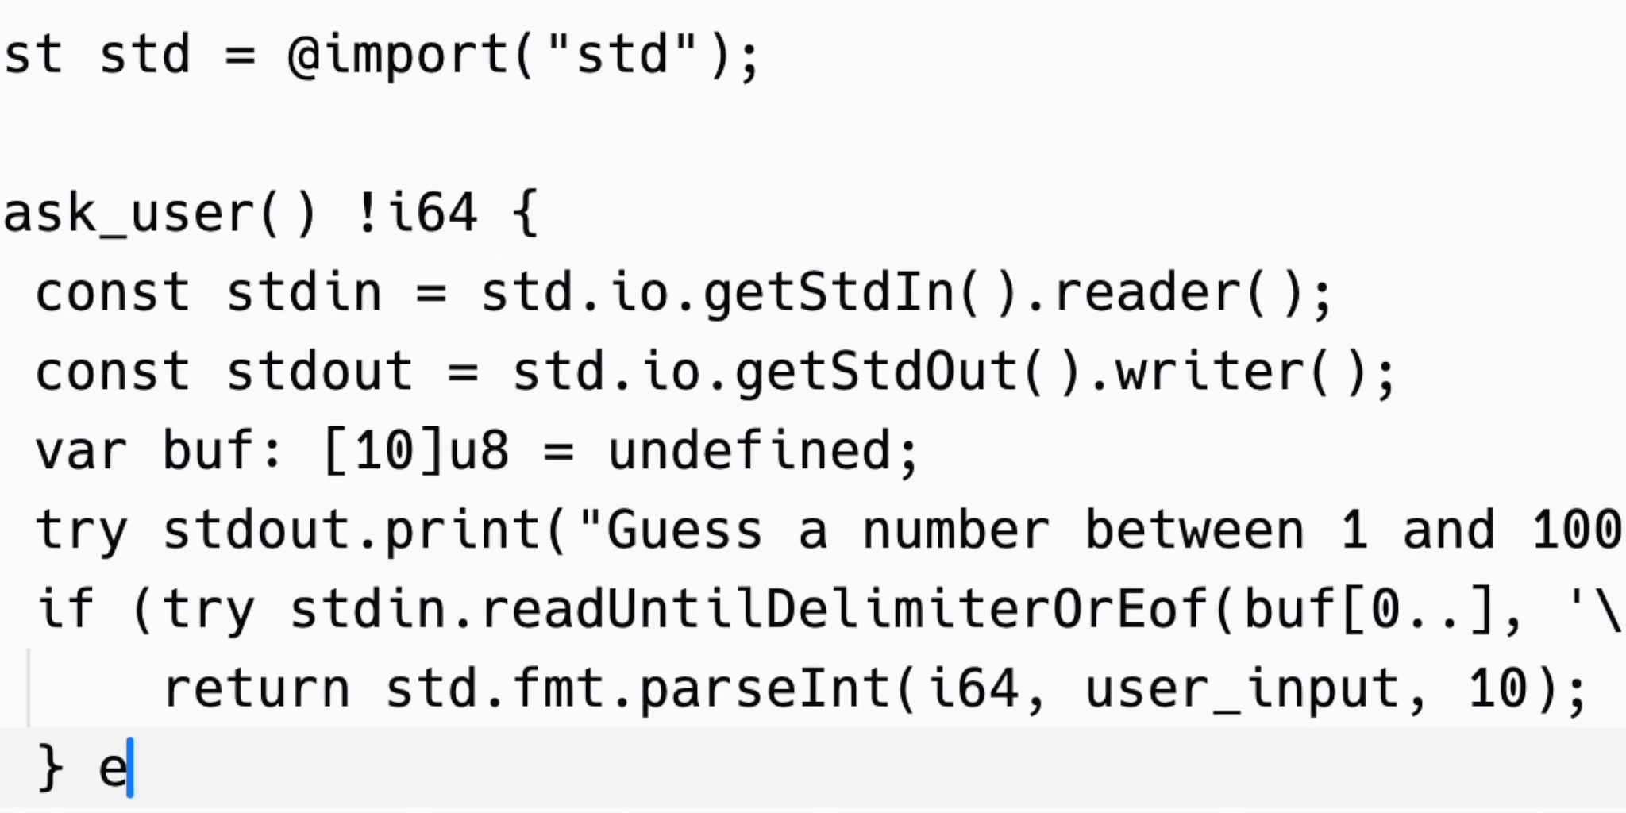
pyautogui.write('lse {')
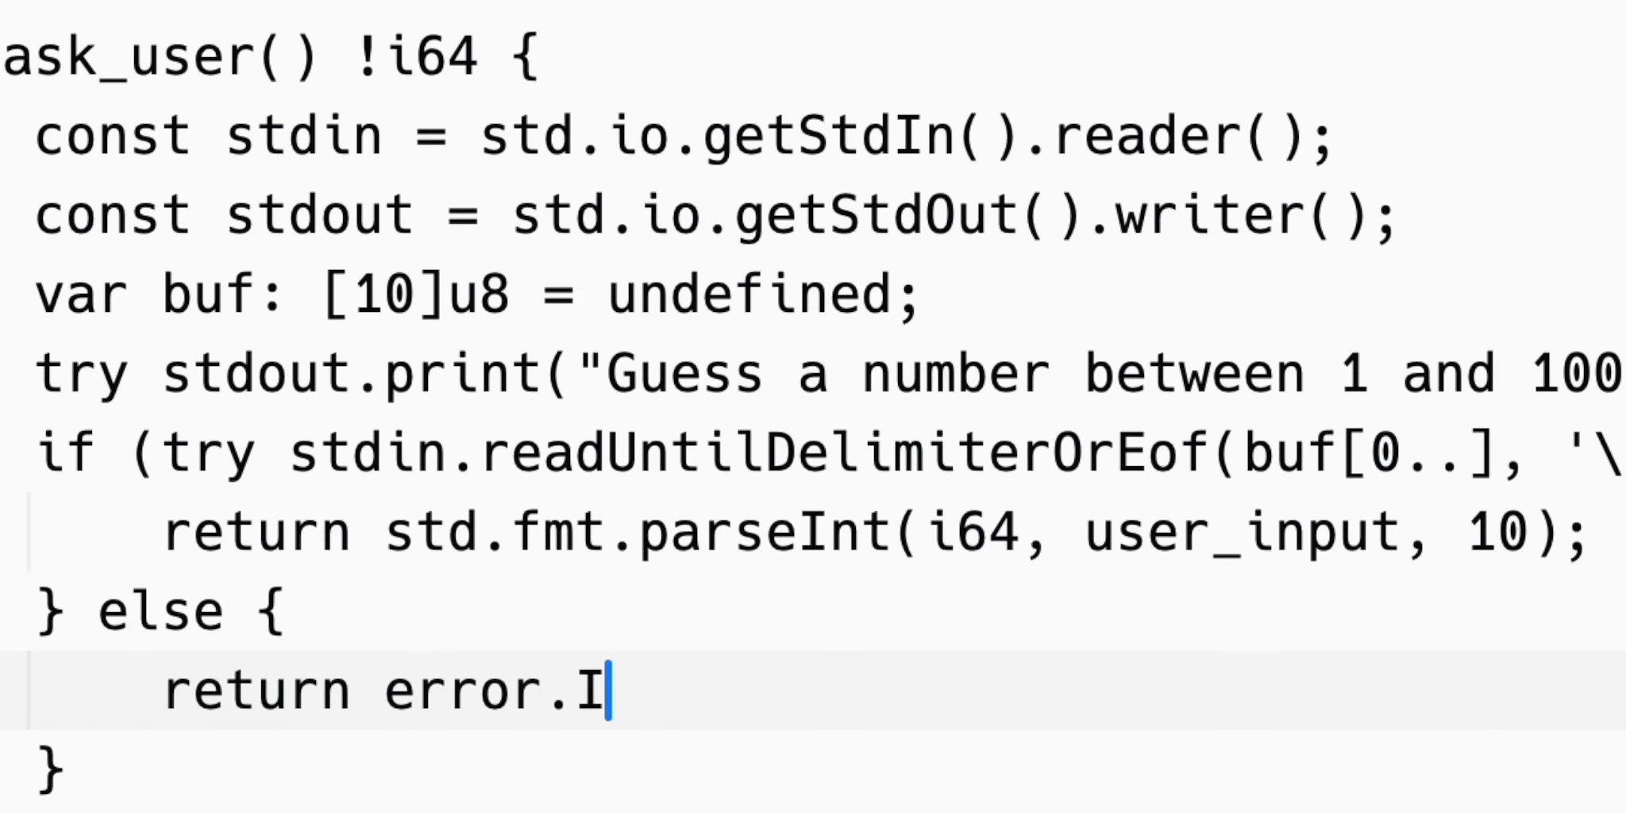
pyautogui.write('nvalidParam;')
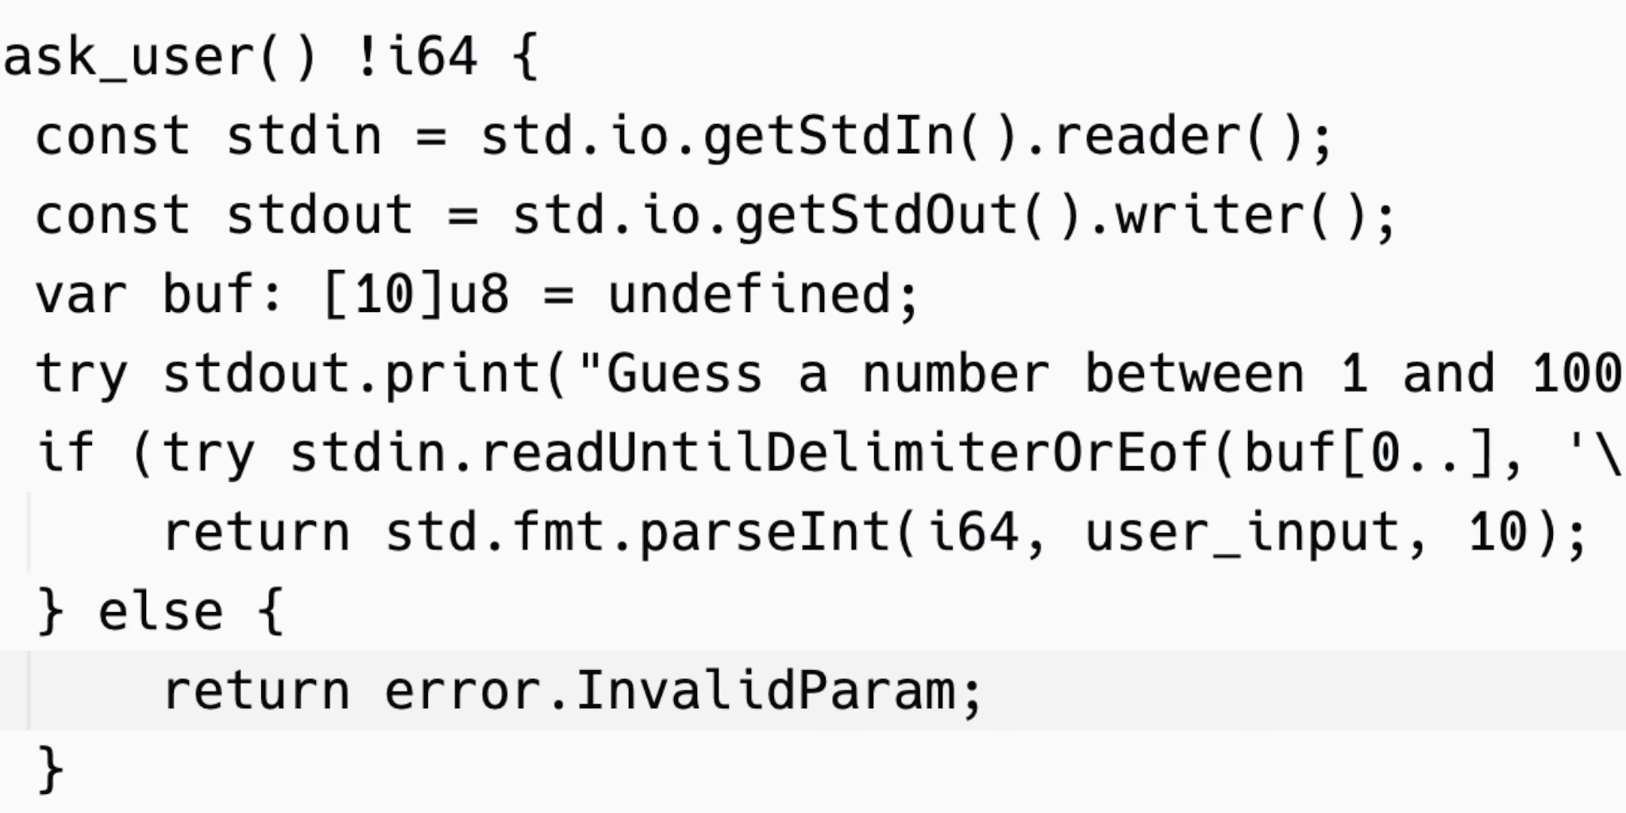
pyautogui.write('pub fn main() !void {')
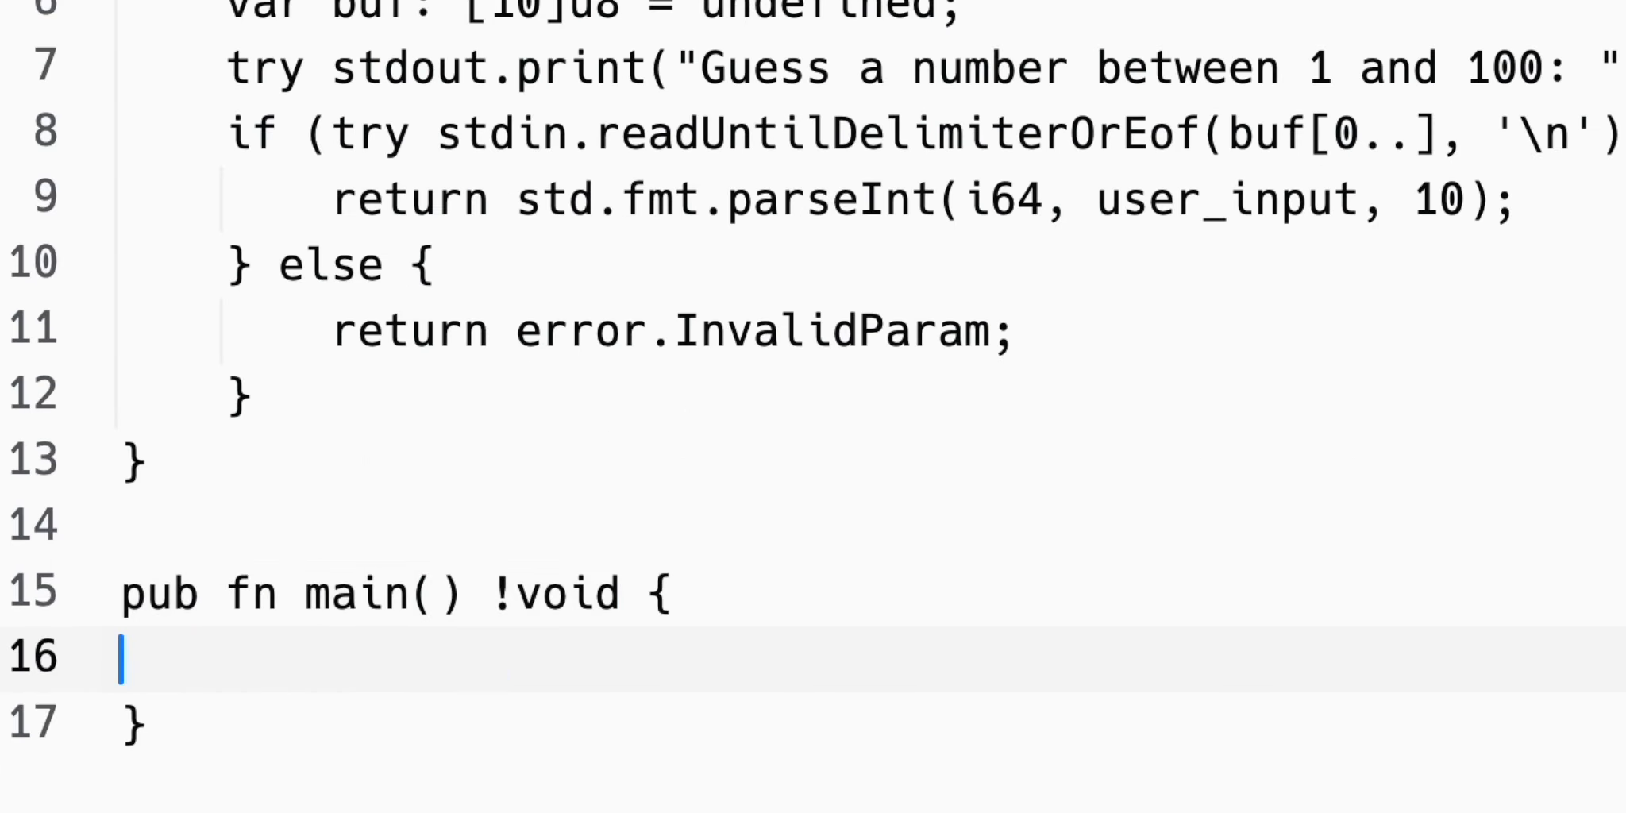
pyautogui.write('c')
pyautogui.write('var prng = std')
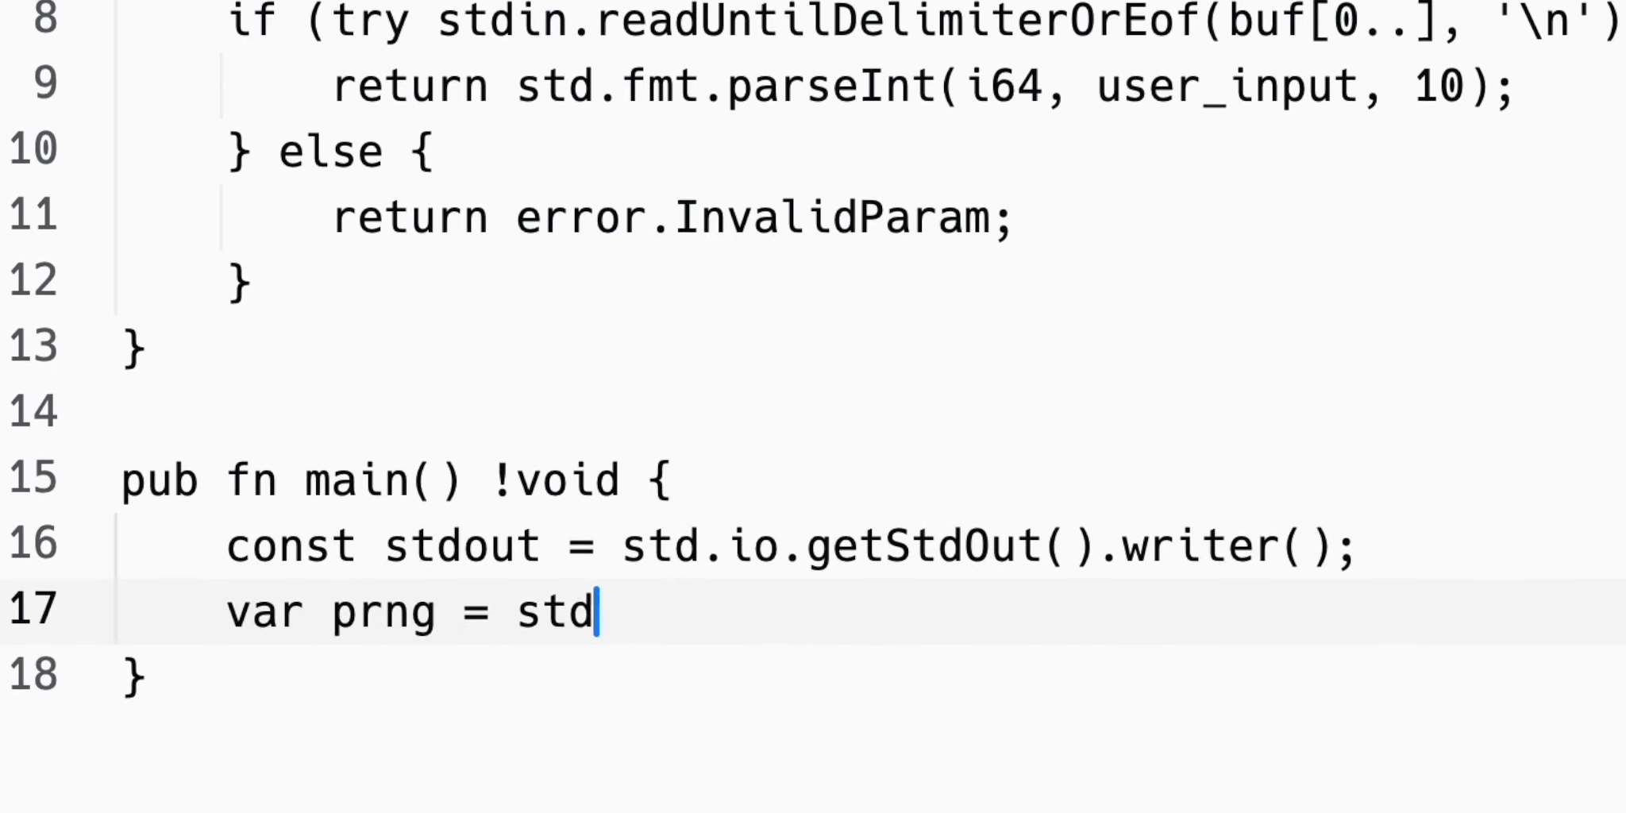
pyautogui.write('.rand.DefaultPrng.init(')
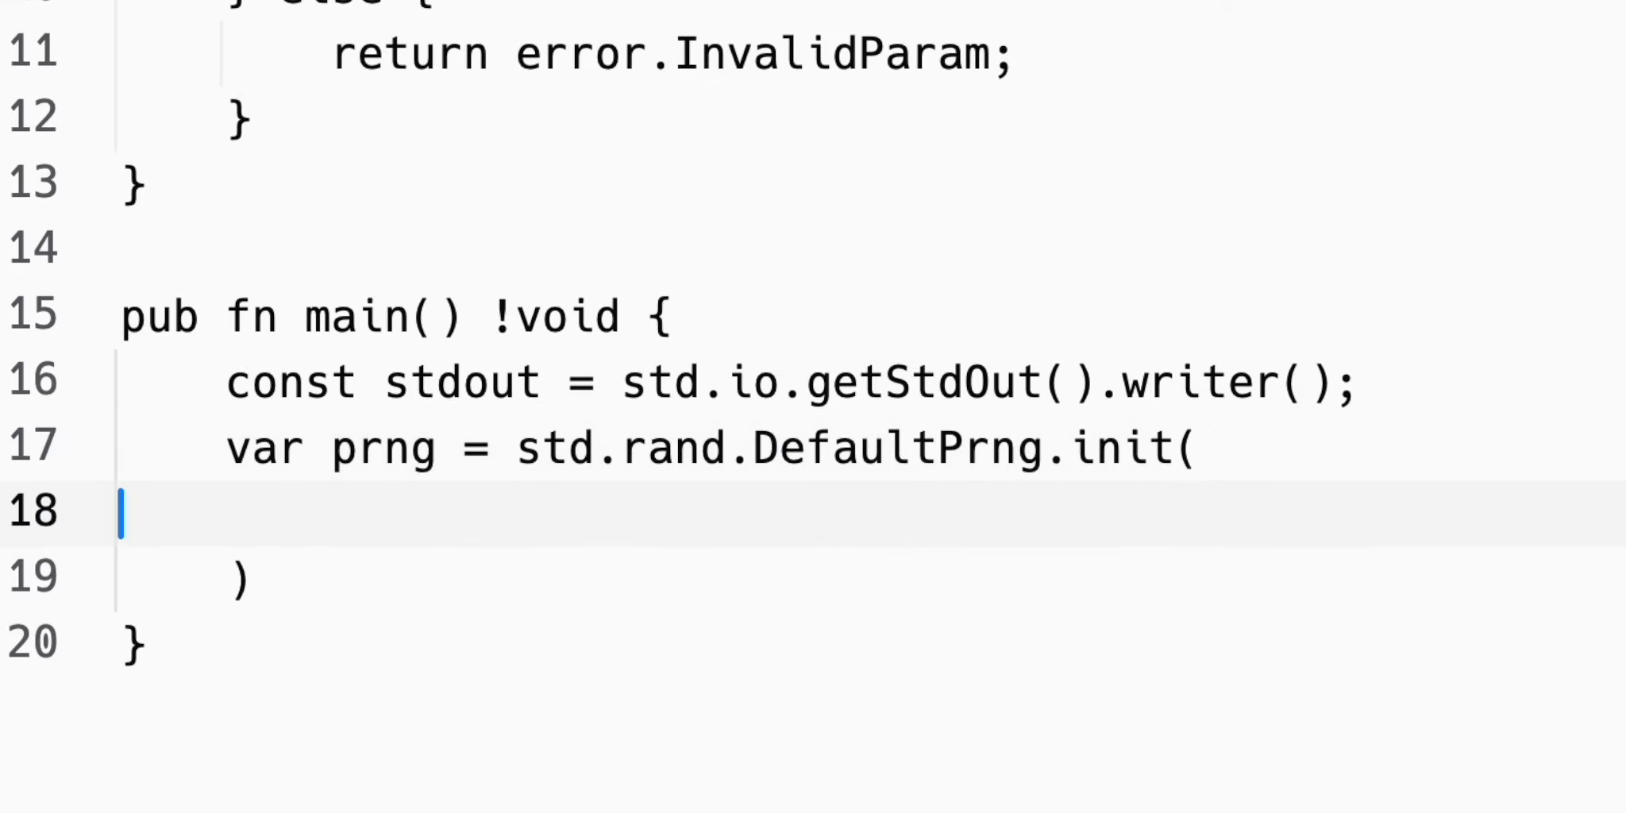
pyautogui.write('blk: {')
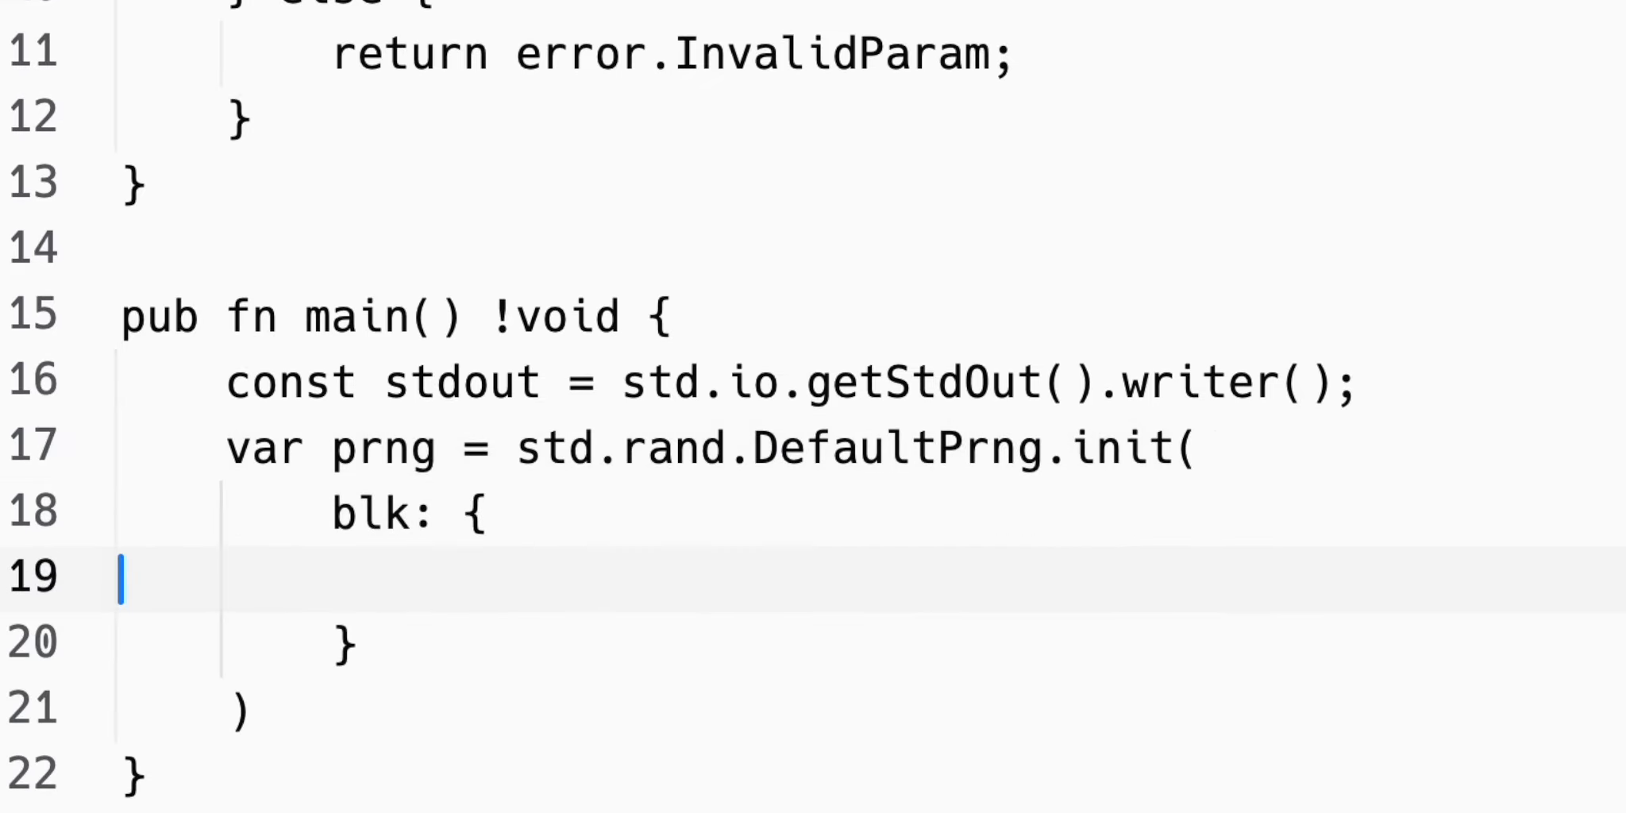
pyautogui.write('var')
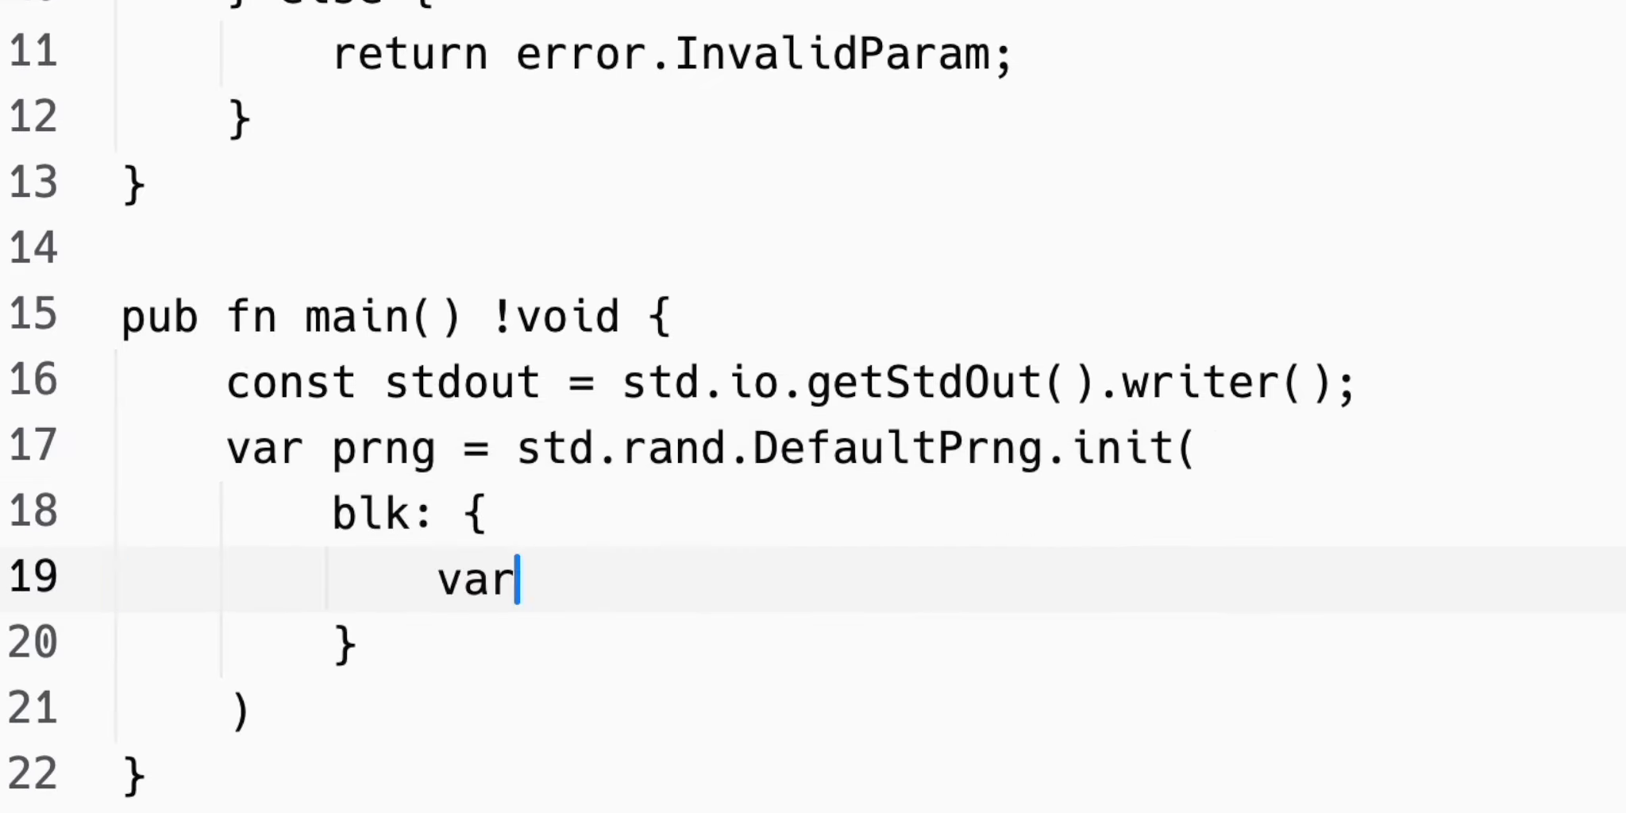
pyautogui.write('seed: u64 = undefined;')
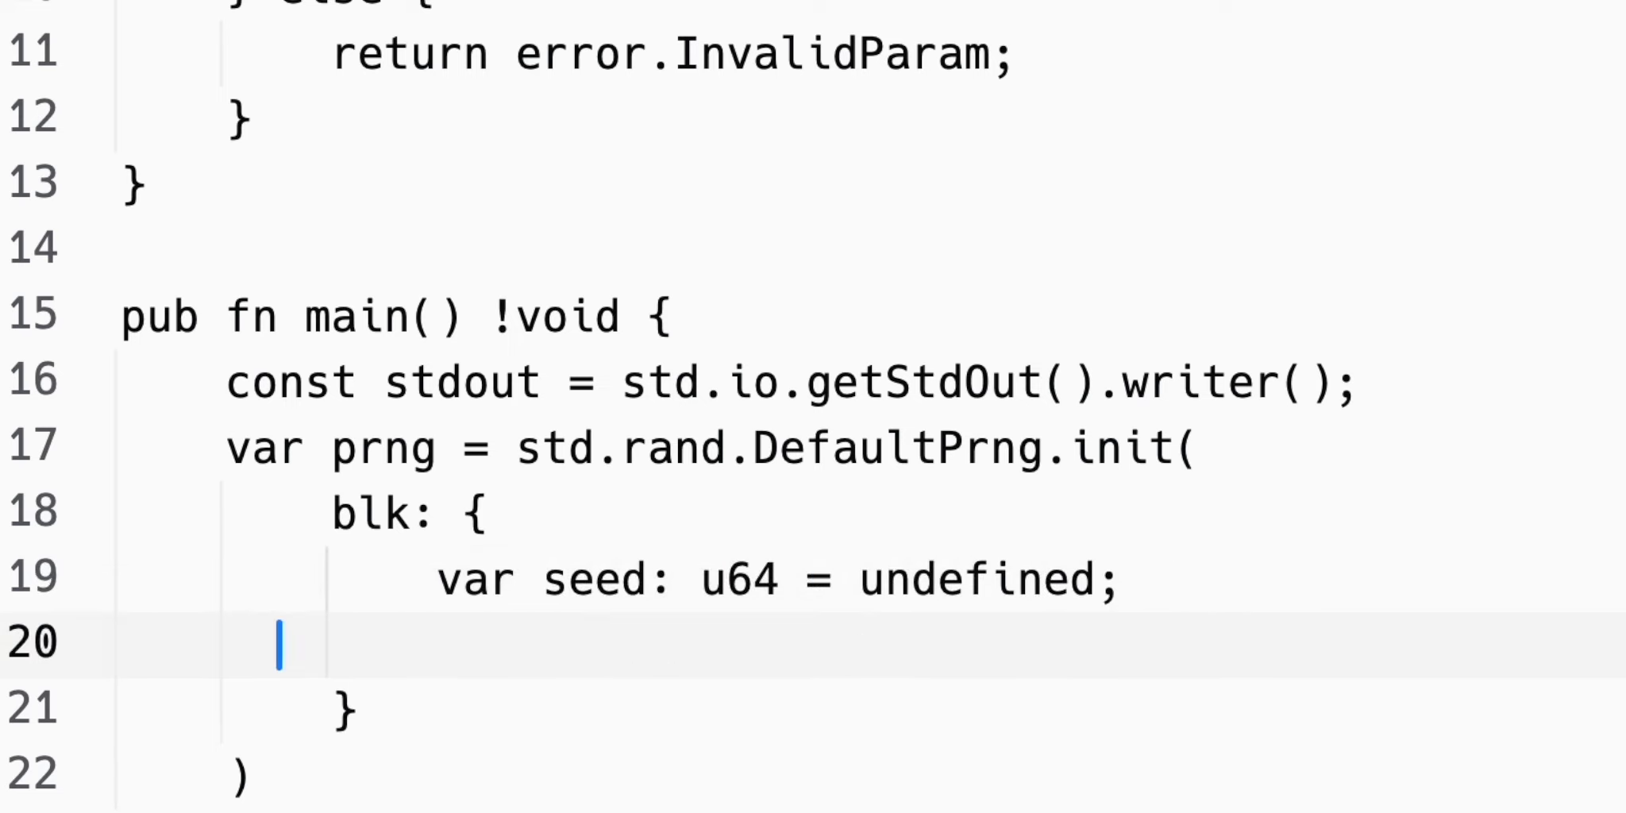
pyautogui.write('try std.os.getrandom(std.')
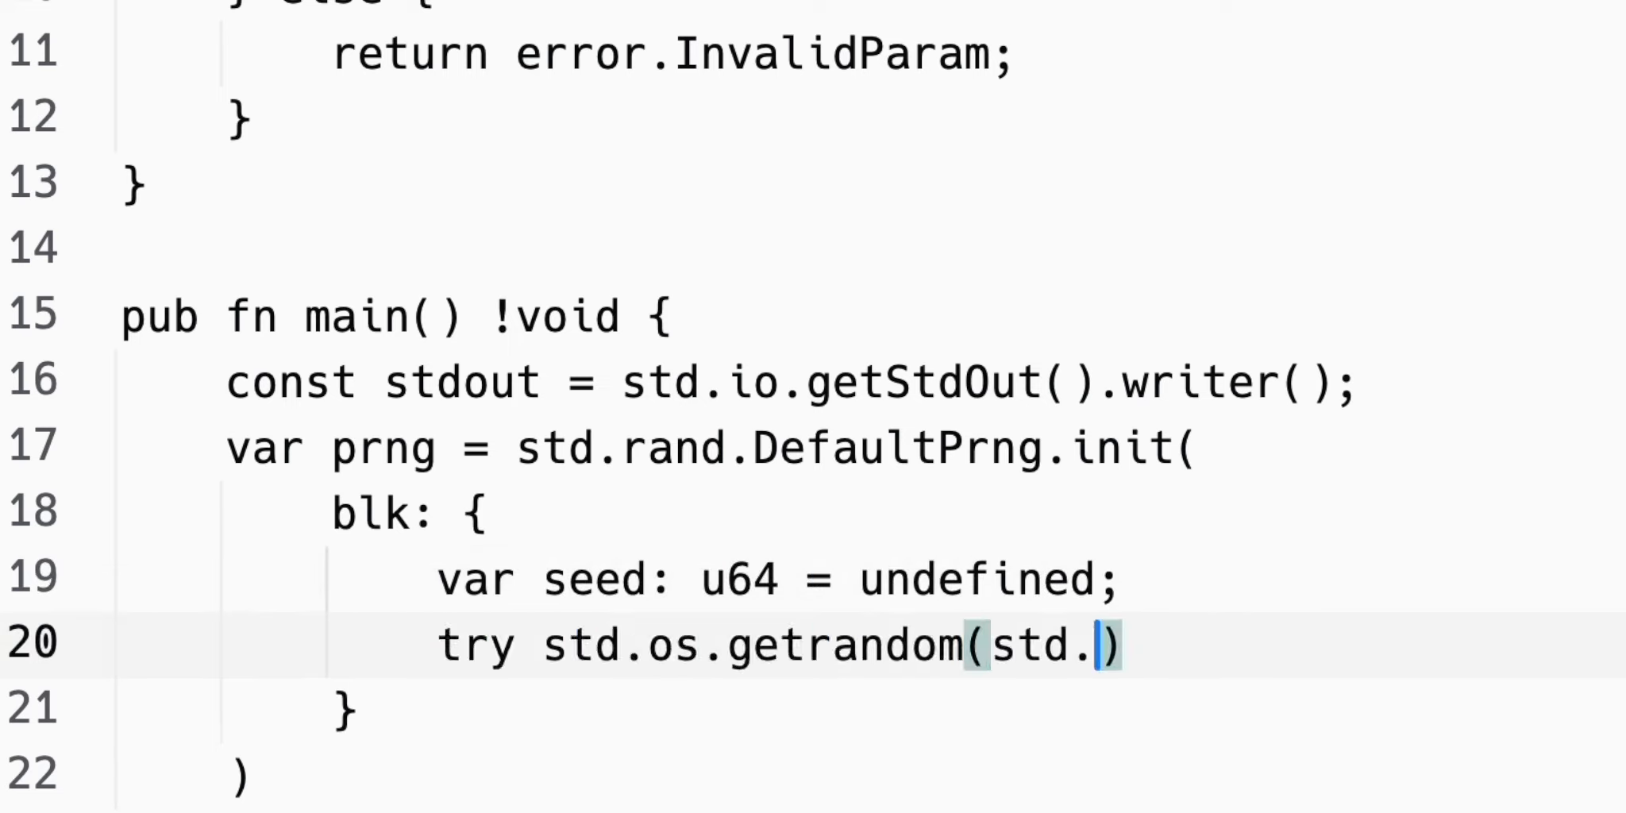
pyautogui.write('mem.asBytes(&seed));')
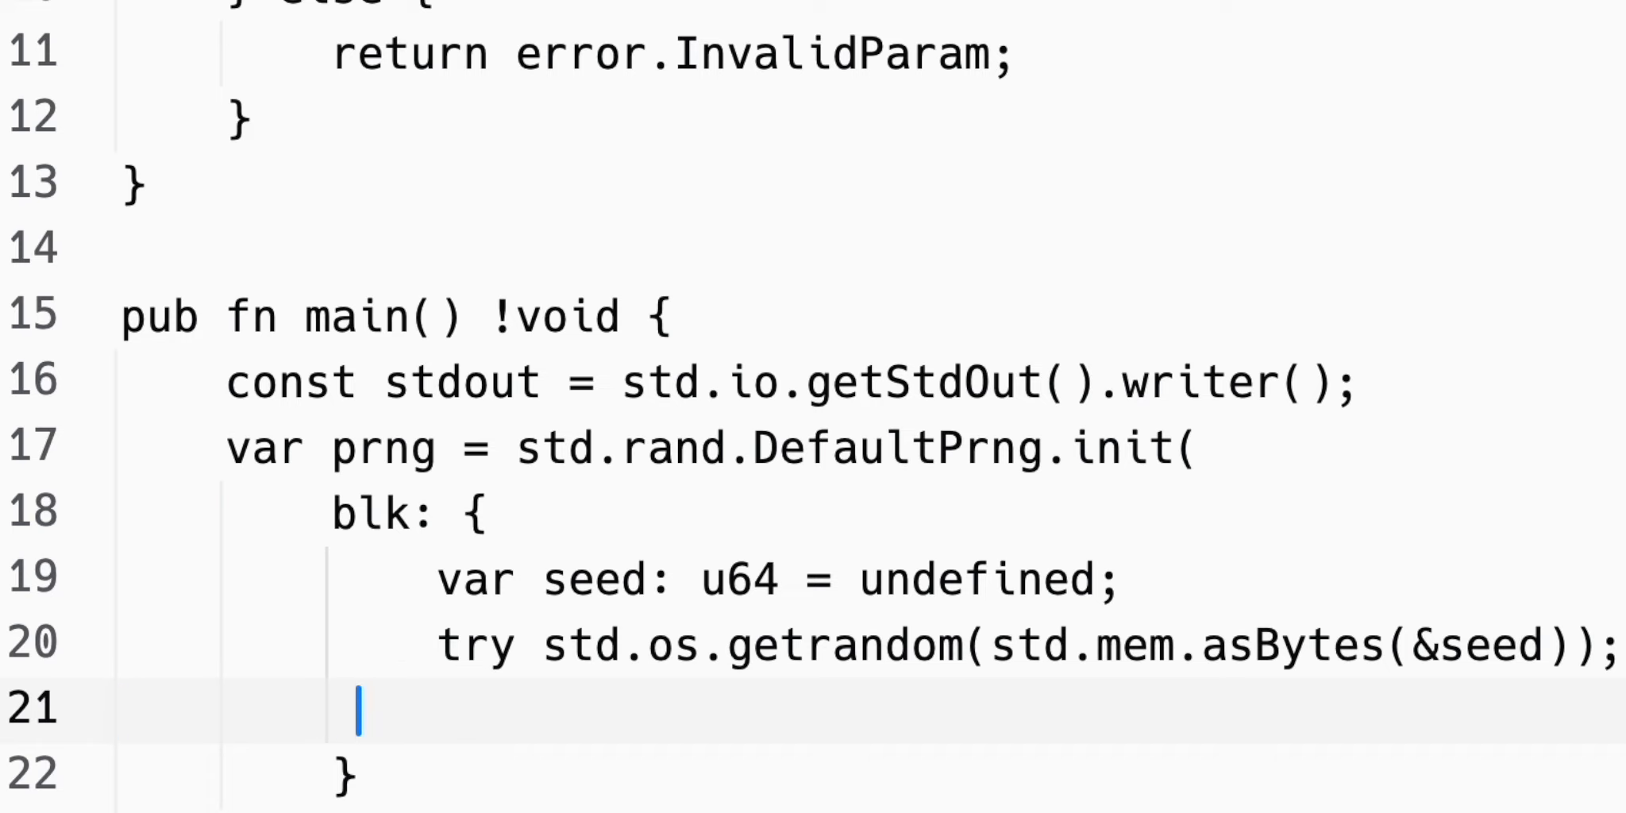
pyautogui.write('break :blk seed;')
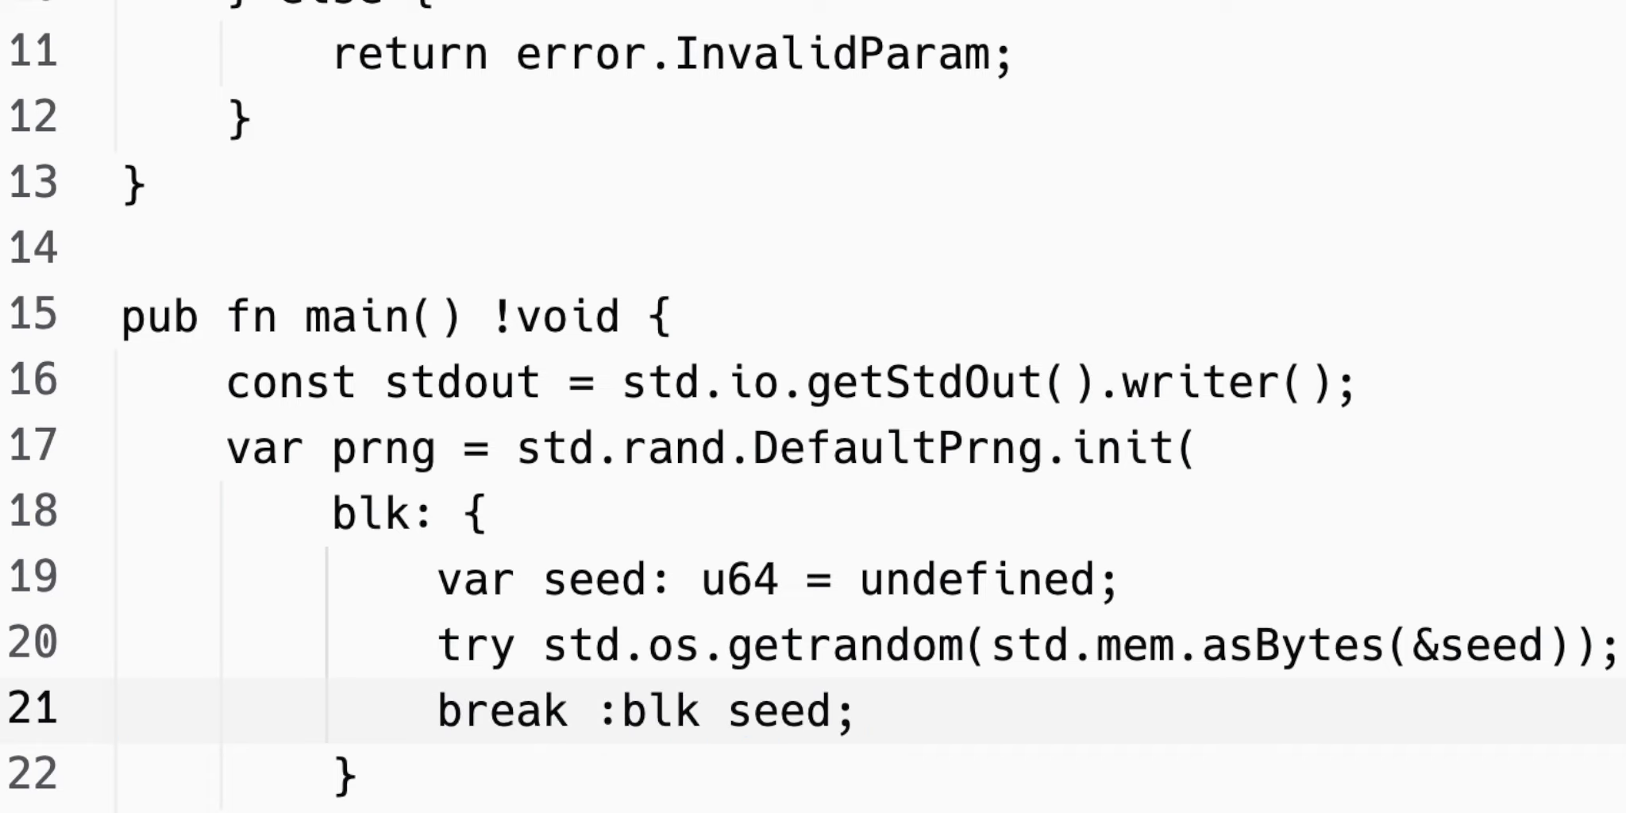
pyautogui.write(');')
pyautogui.write('const value = prn')
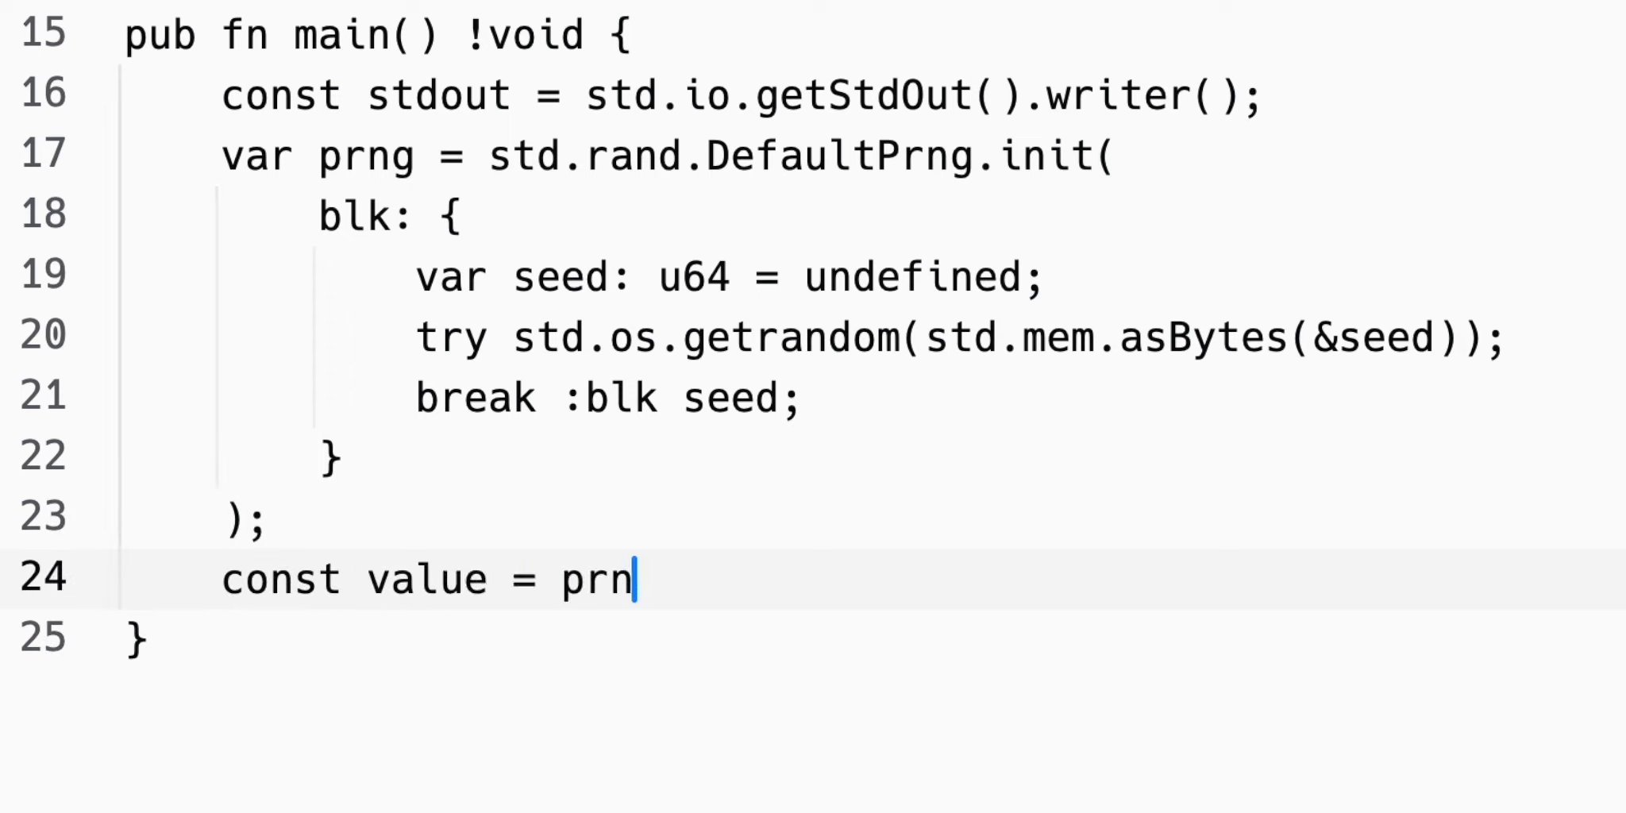
pyautogui.write('g.random().intRangeAtMost(i64,')
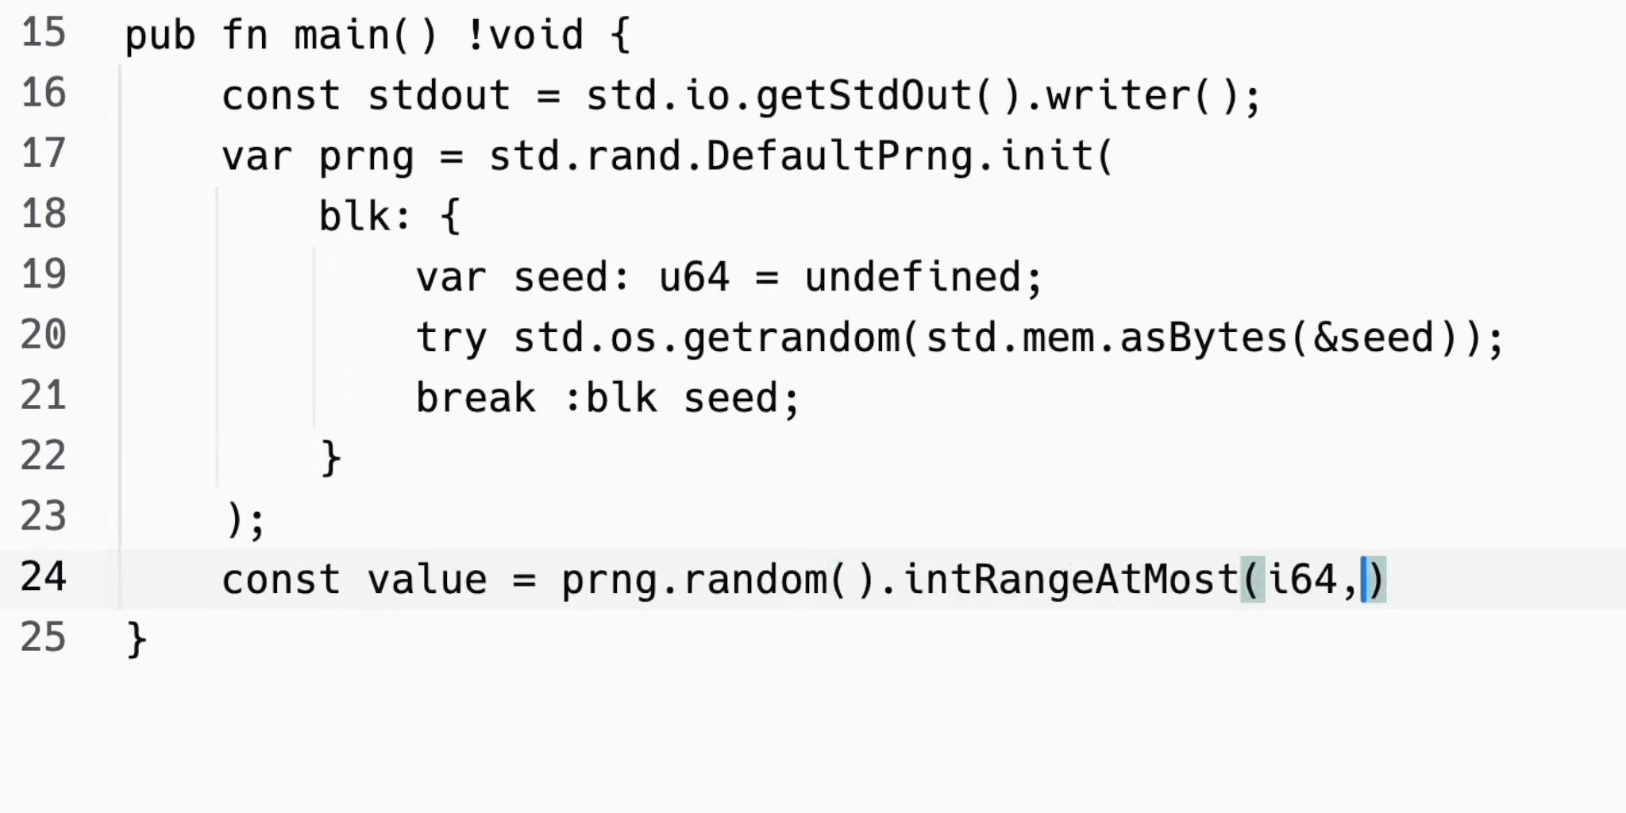
pyautogui.write('1, 100);')
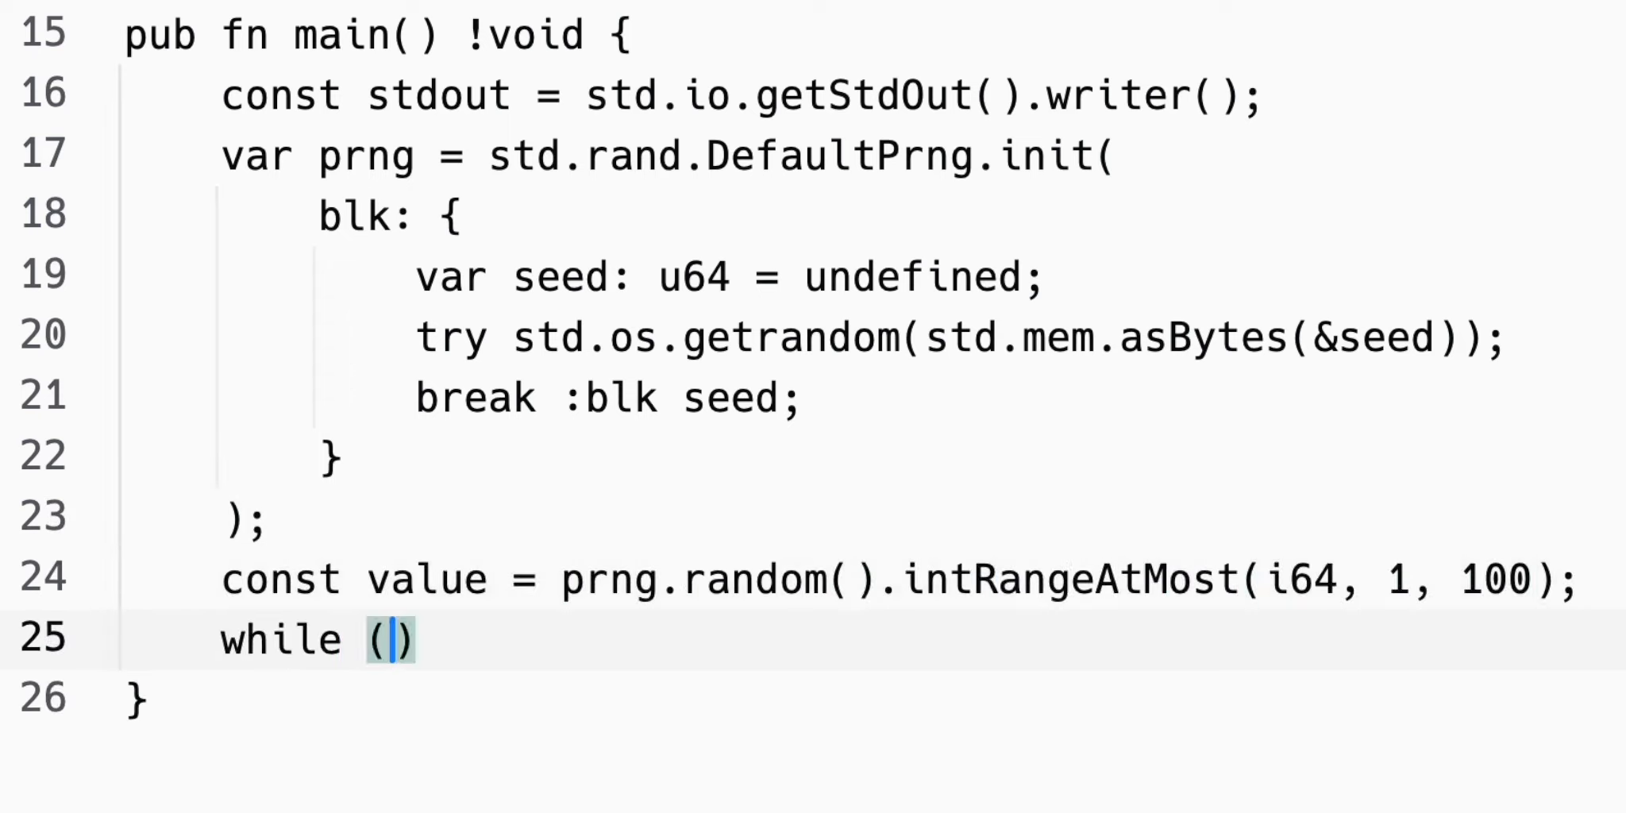
pyautogui.write('true) {')
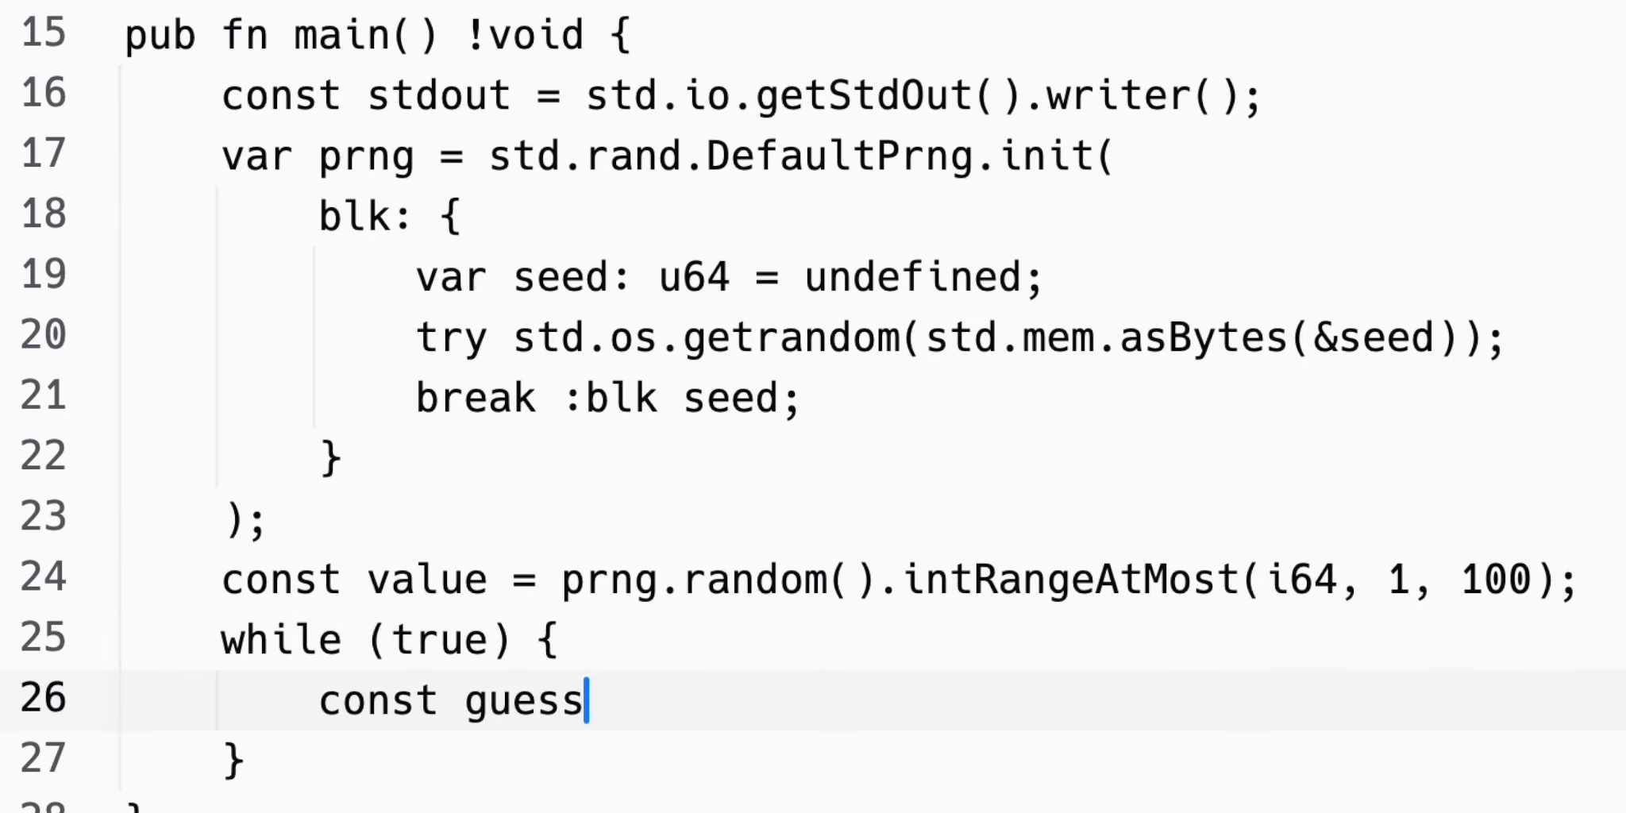
pyautogui.write('= try ask_user();')
pyautogui.write('try stdo')
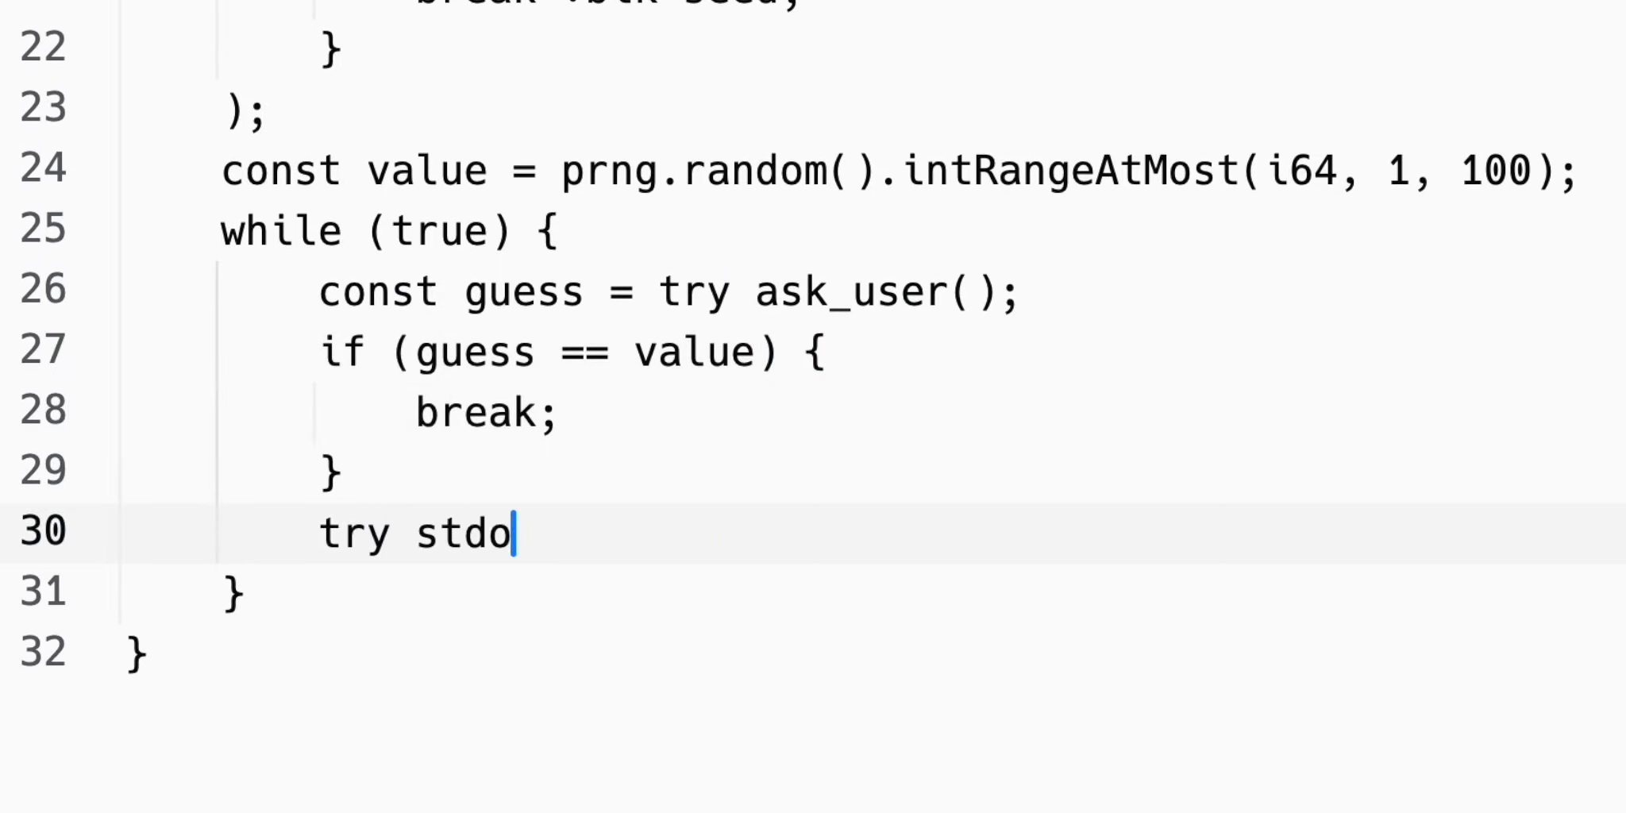
pyautogui.write('ut.print("Too {s}\\n")')
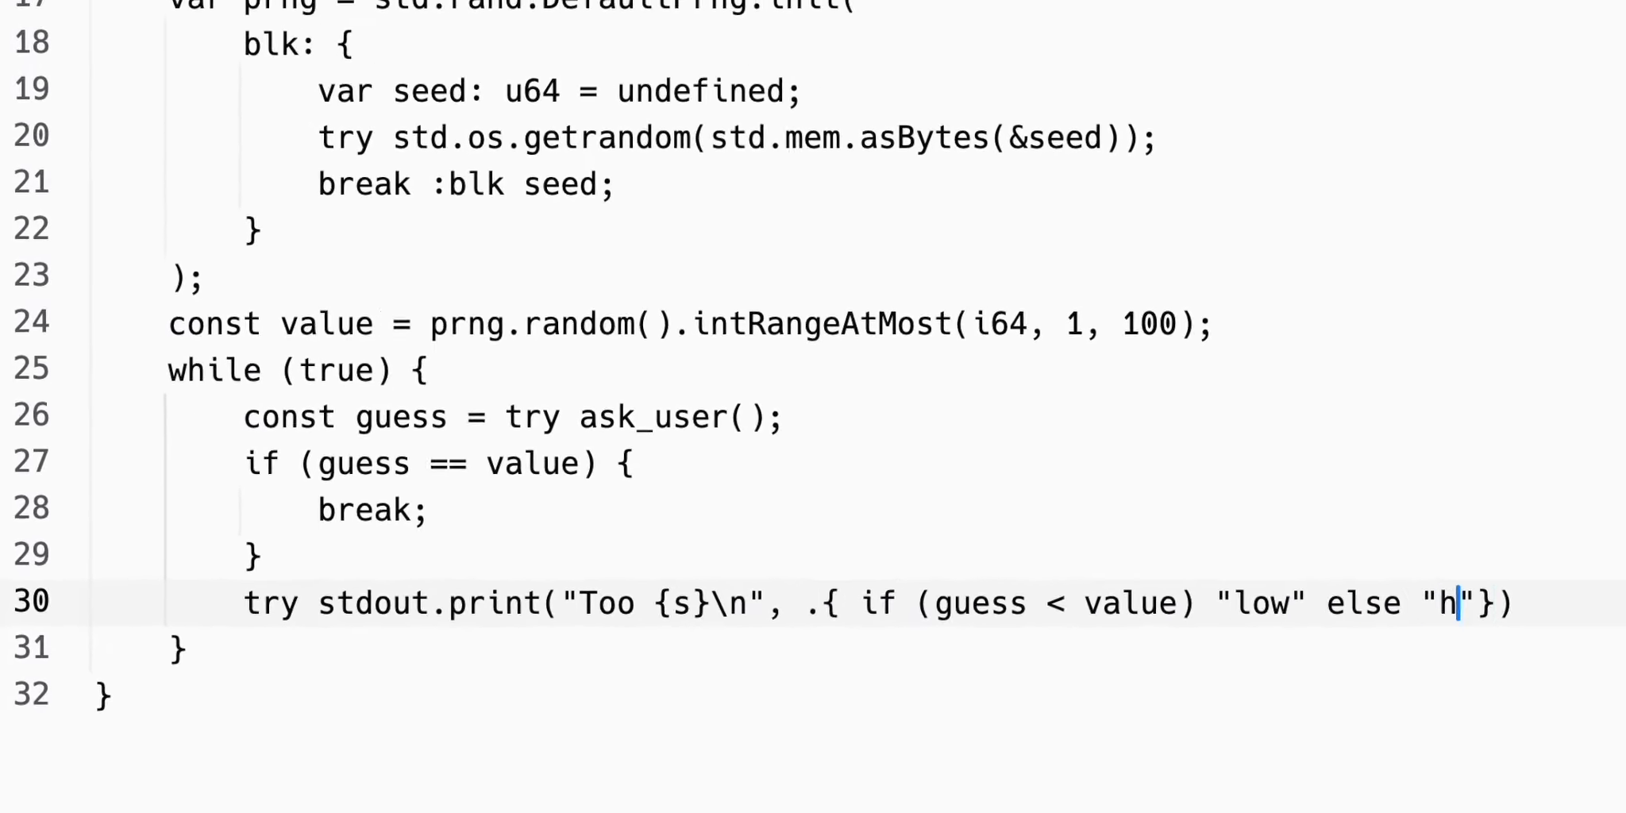
pyautogui.write('igh" });')
pyautogui.write('try stdout.print("That\'s righ')
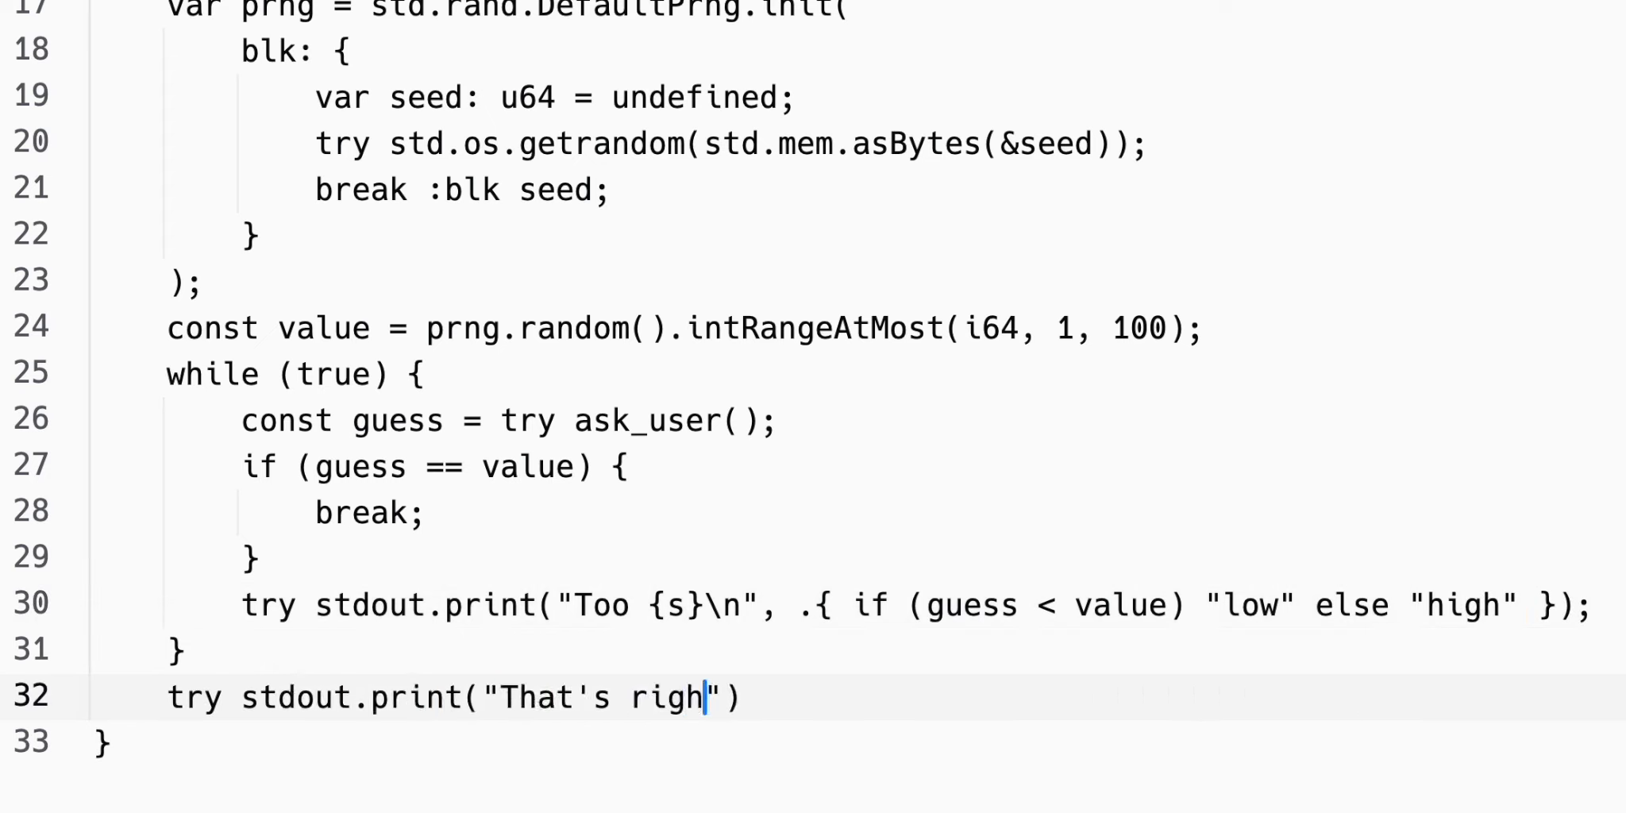
pyautogui.write('t\\n", .{});')
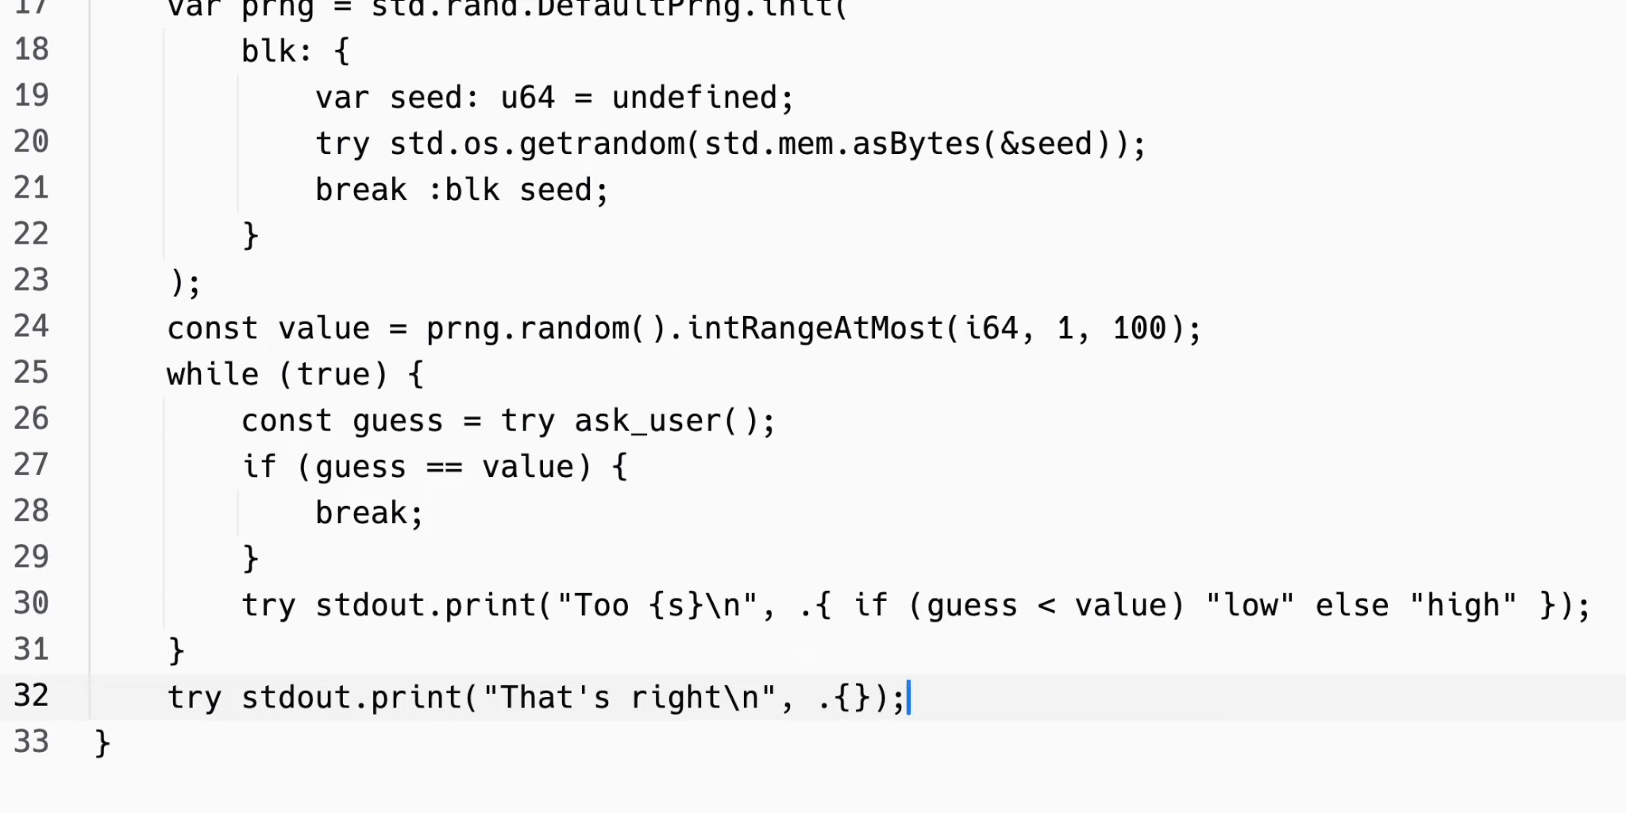